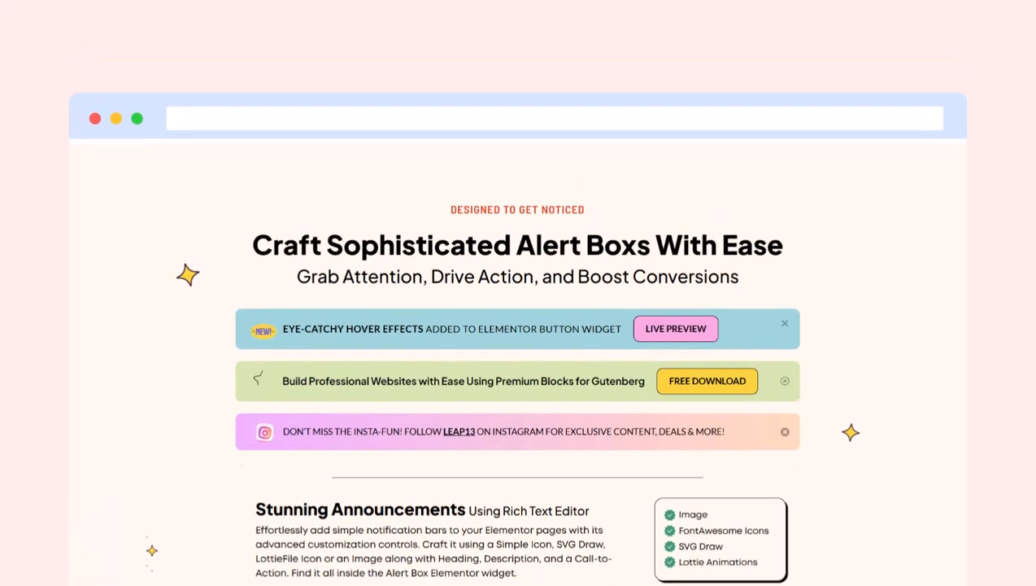
Filter the Premium Addons Widgets & Add-ons list to 'Alert Box'.
{"action": "scroll", "scroll_direction": "down", "scroll_amount": 3}
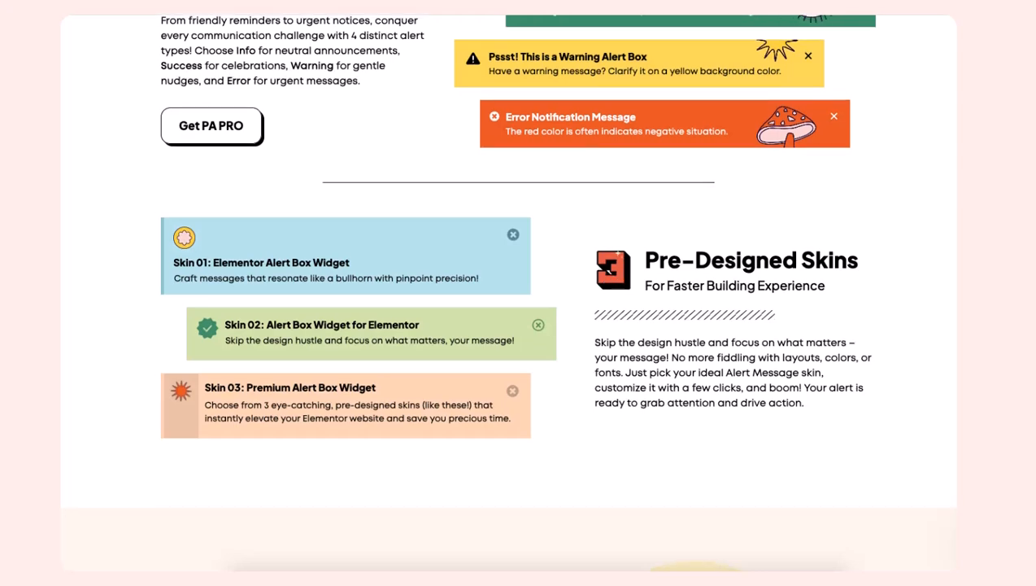
{"action": "scroll", "scroll_direction": "down", "scroll_amount": 3}
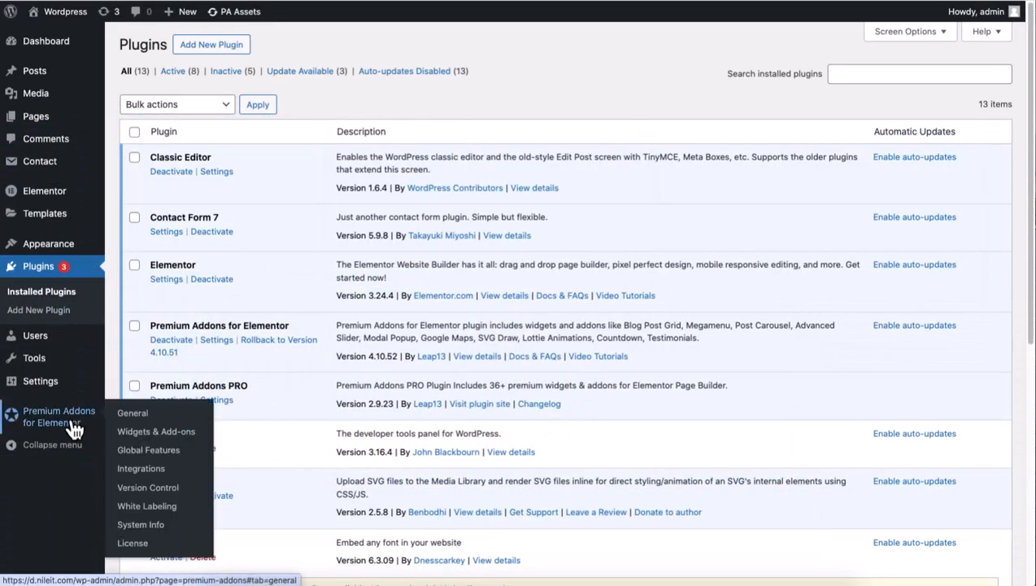
{"action": "mouse_move", "coordinate": [156, 431]}
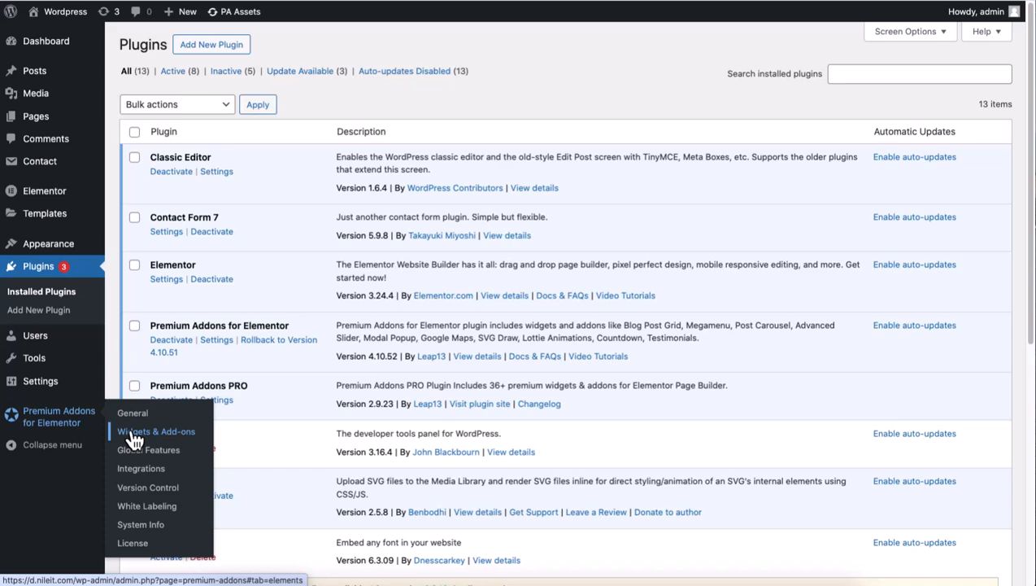
{"action": "left_click", "coordinate": [156, 431]}
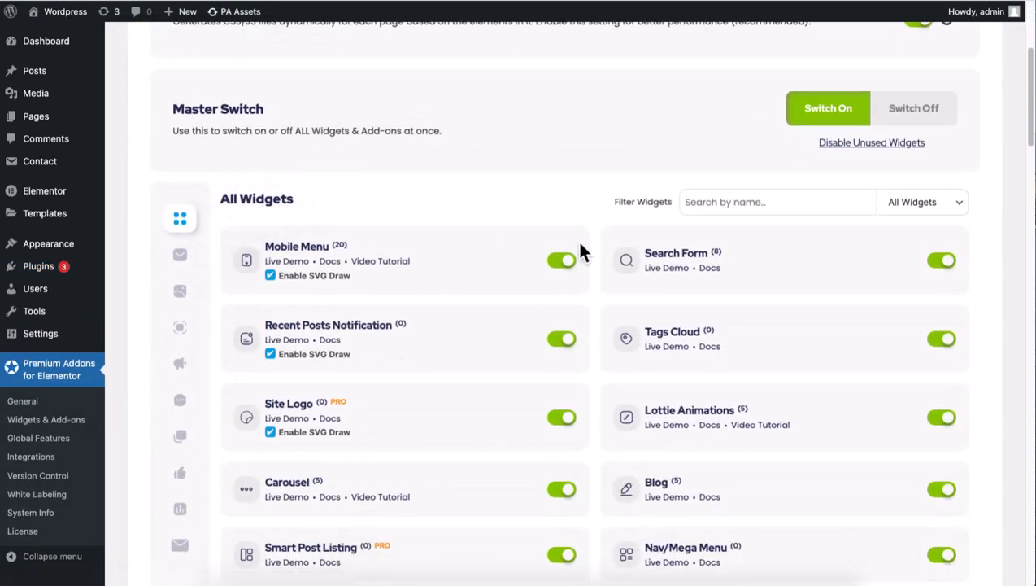
{"action": "type", "text": "Alert Bo"}
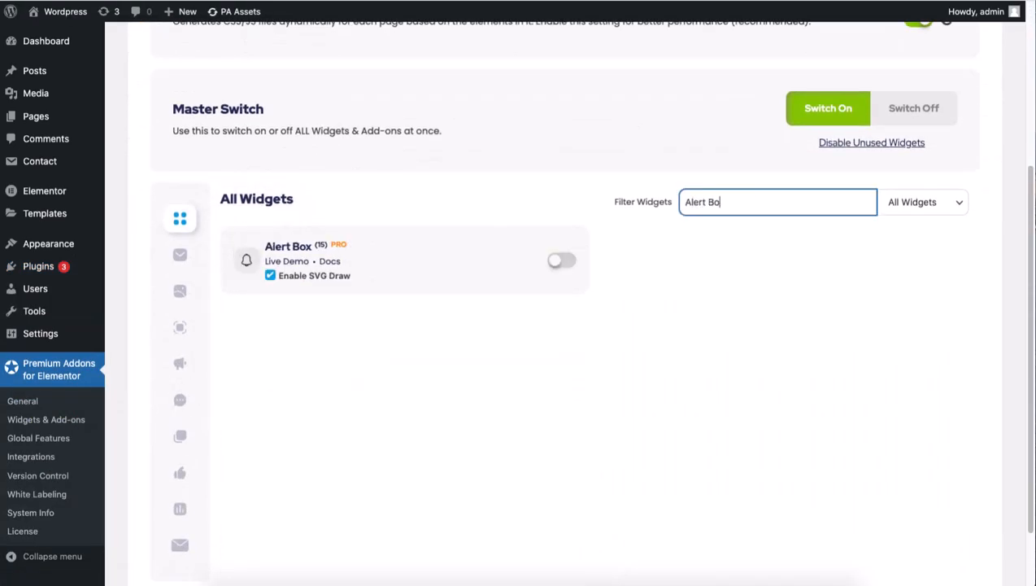
{"action": "type", "text": "x"}
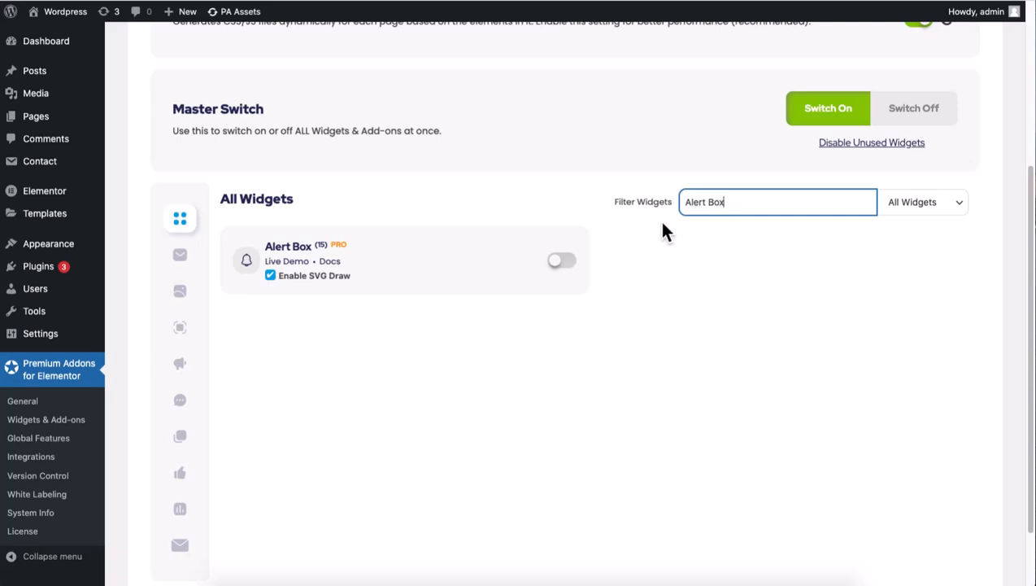
{"action": "left_click", "coordinate": [561, 260]}
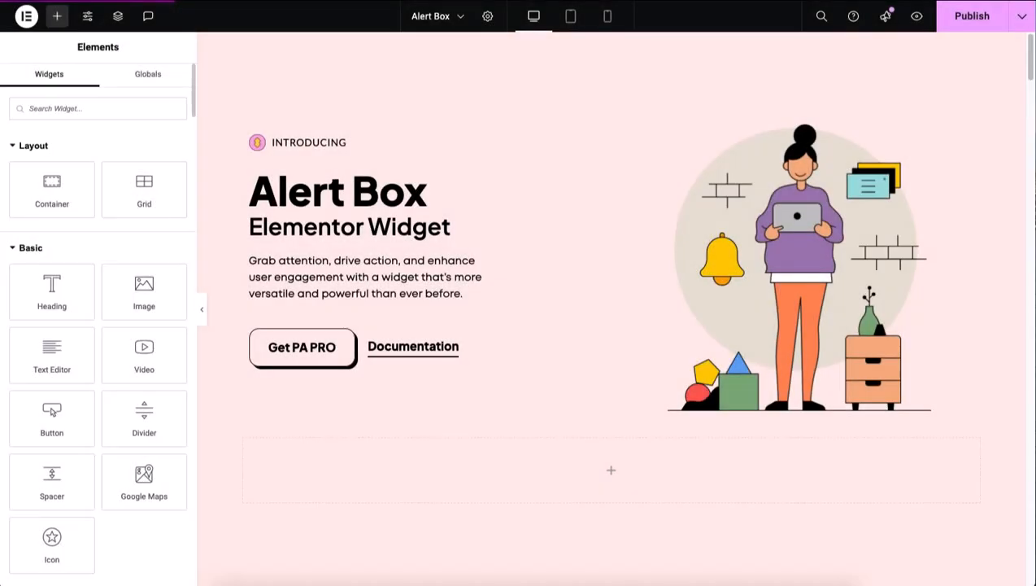
Add a Premium Alert Box widget below the hero and set its type to Notification Bar.
{"action": "type", "text": "Premium Alert Box"}
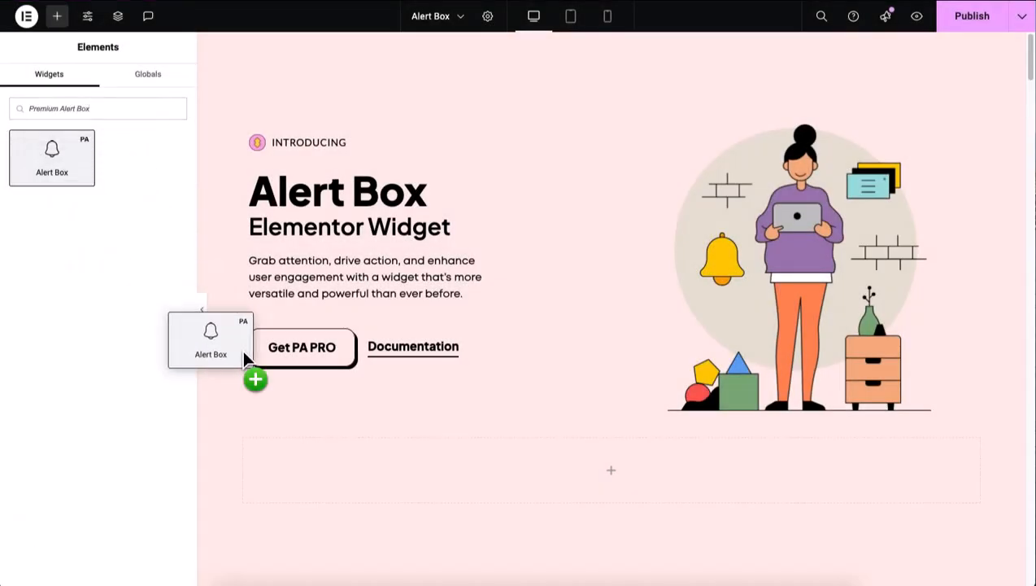
{"action": "left_click_drag", "start_coordinate": [211, 340], "coordinate": [611, 469]}
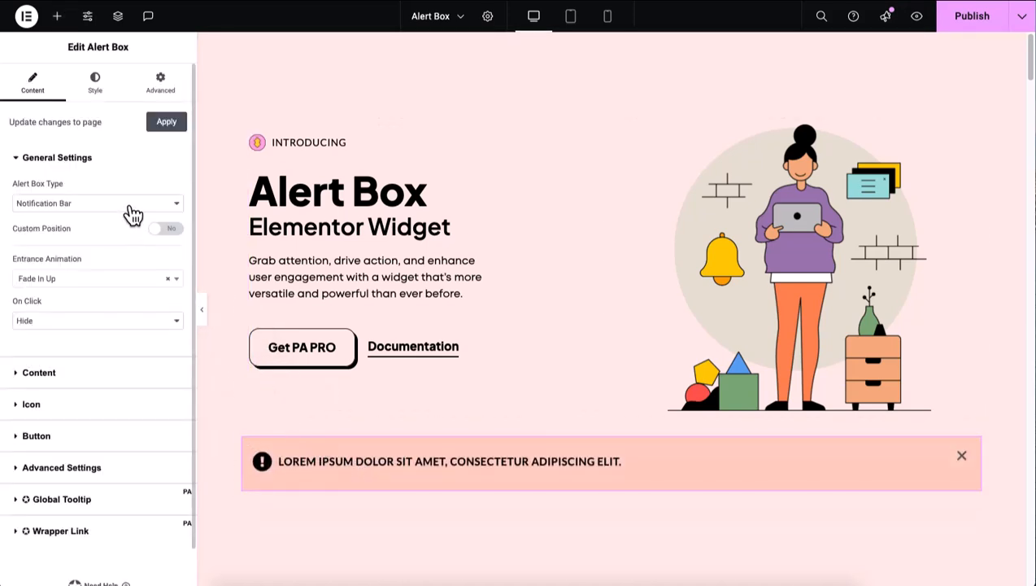
{"action": "left_click", "coordinate": [94, 201]}
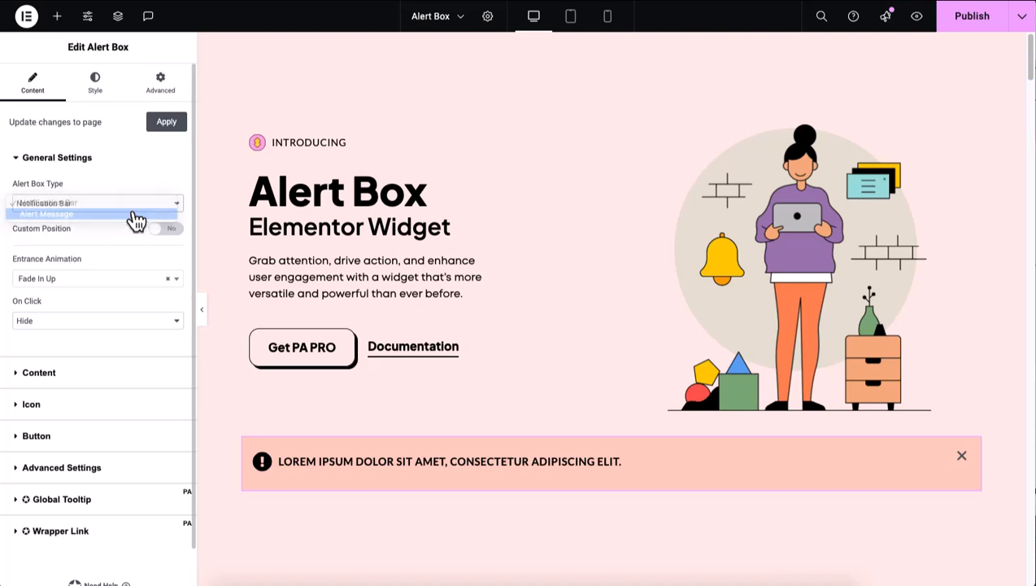
{"action": "left_click", "coordinate": [45, 213]}
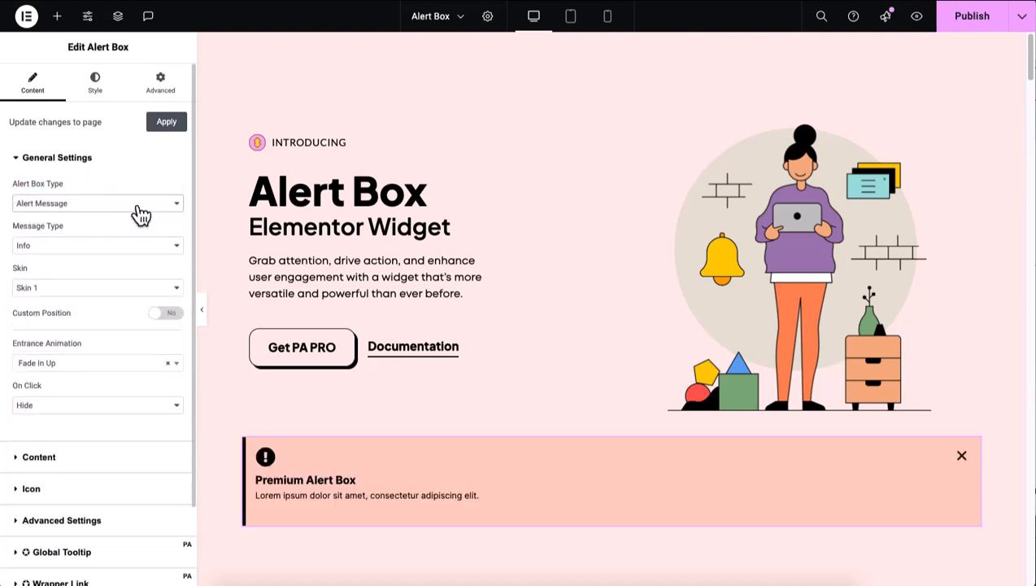
{"action": "left_click", "coordinate": [97, 202]}
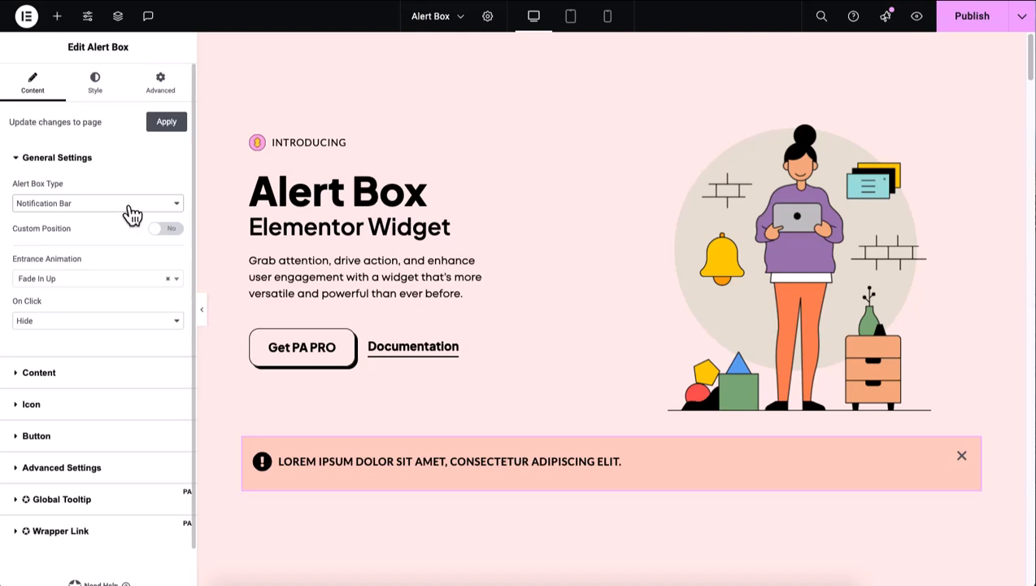
Enable Custom Position at the Top with a vertical offset and Fixed layout.
{"action": "left_click", "coordinate": [165, 227]}
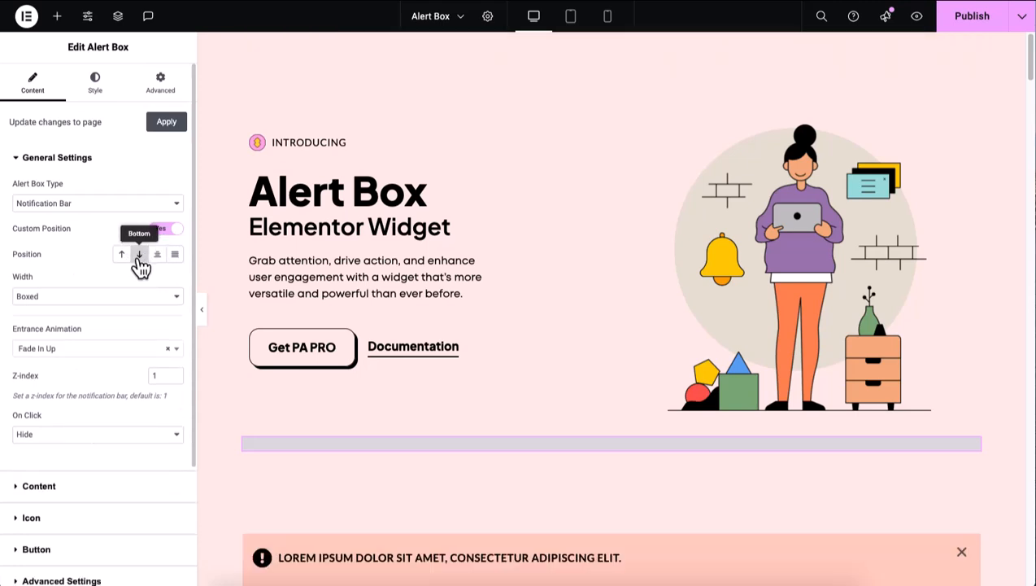
{"action": "left_click", "coordinate": [174, 254]}
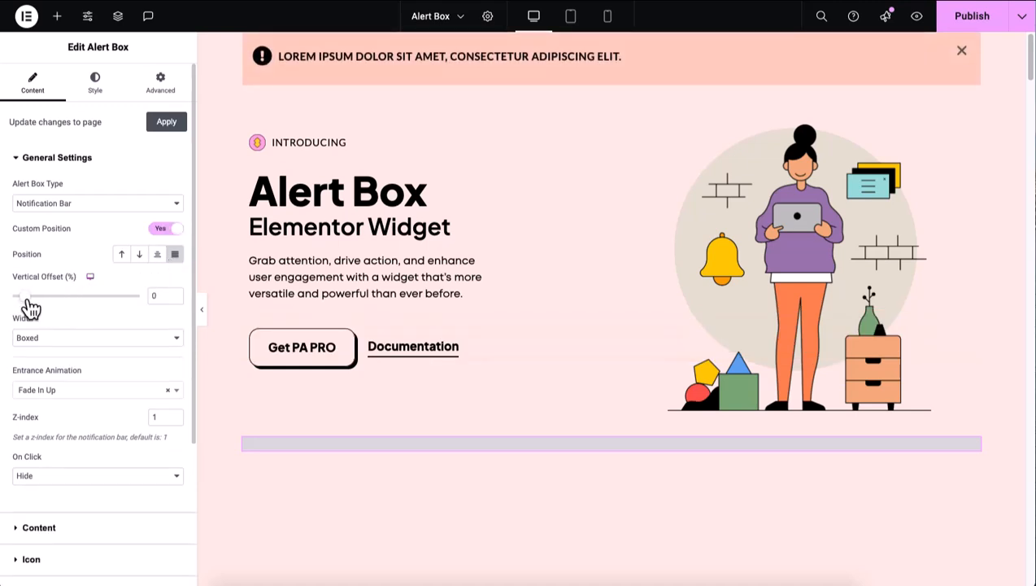
{"action": "left_click_drag", "start_coordinate": [16, 296], "coordinate": [78, 296]}
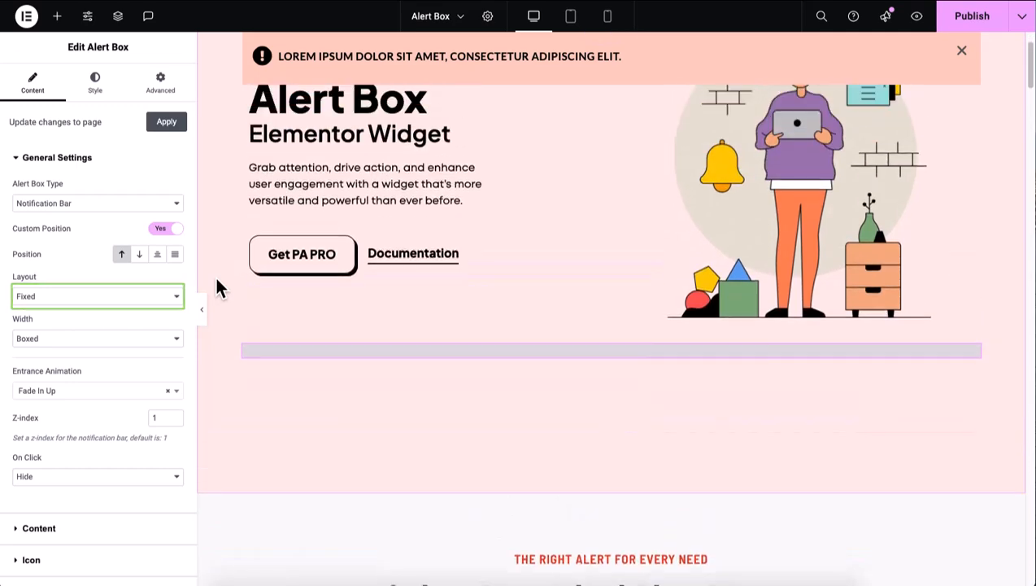
{"action": "left_click", "coordinate": [98, 296]}
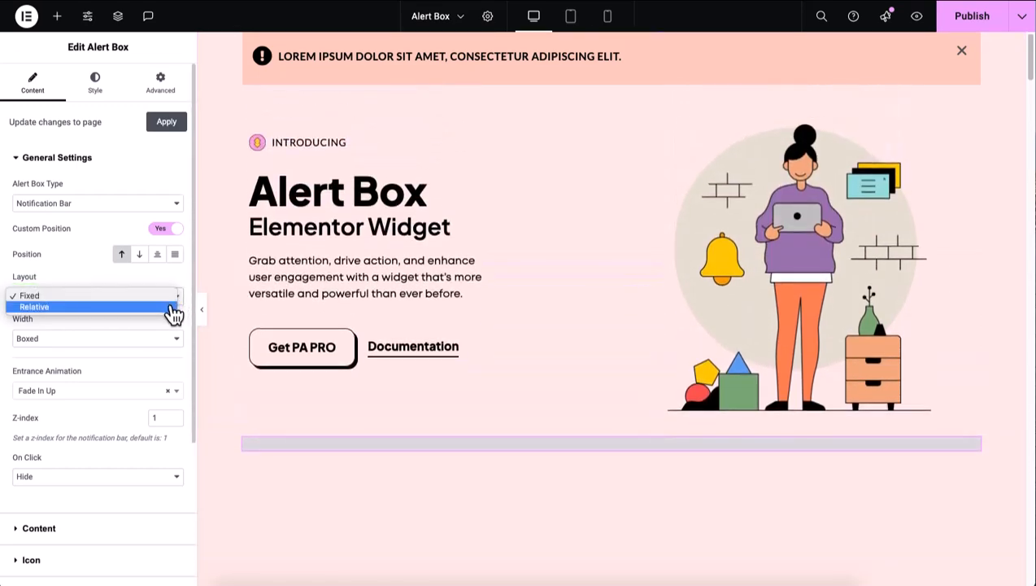
{"action": "left_click", "coordinate": [34, 305]}
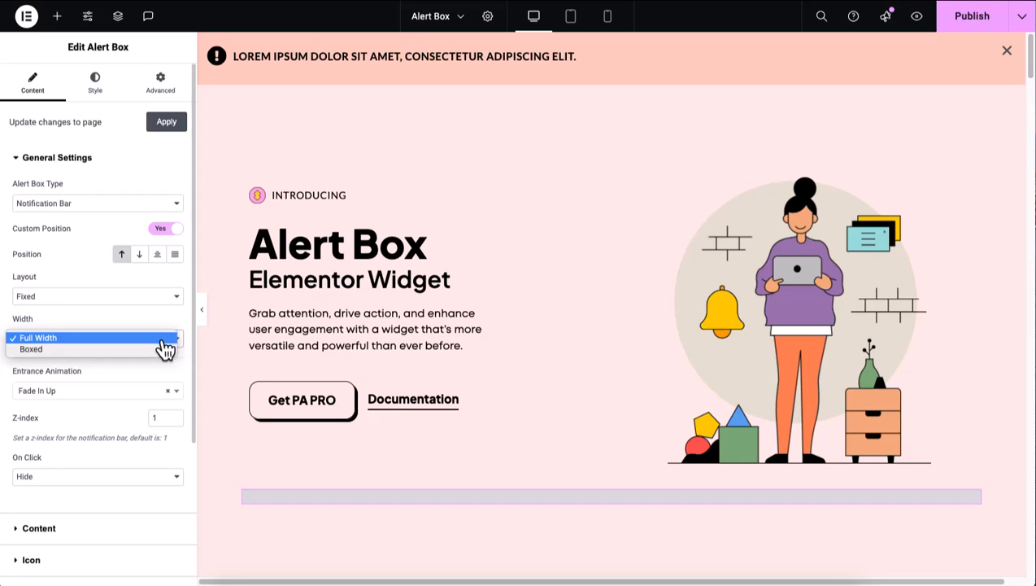
Set the bar to Full Width with Fade In Up animation and z-index 1.
{"action": "left_click", "coordinate": [31, 348]}
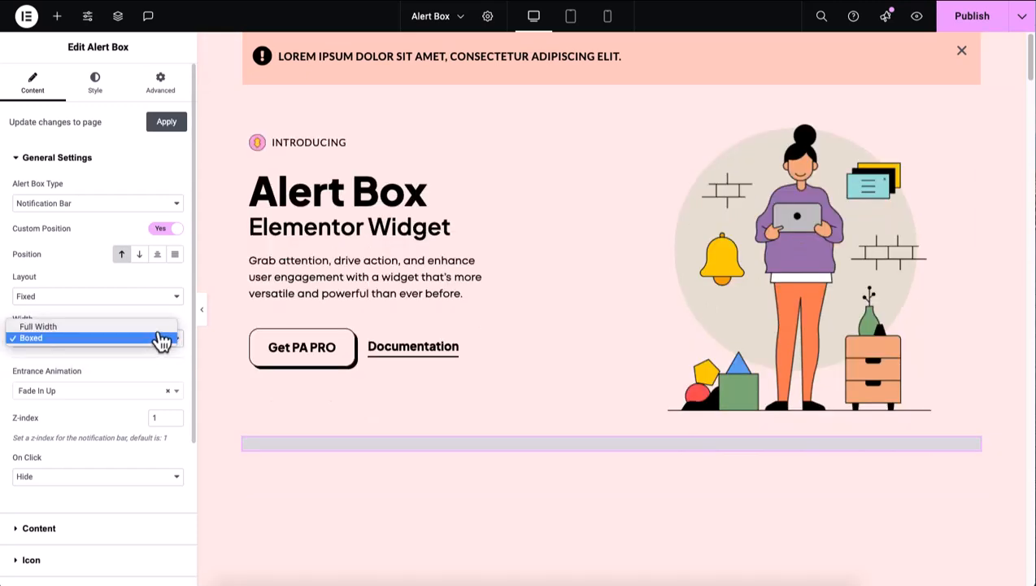
{"action": "left_click", "coordinate": [39, 325]}
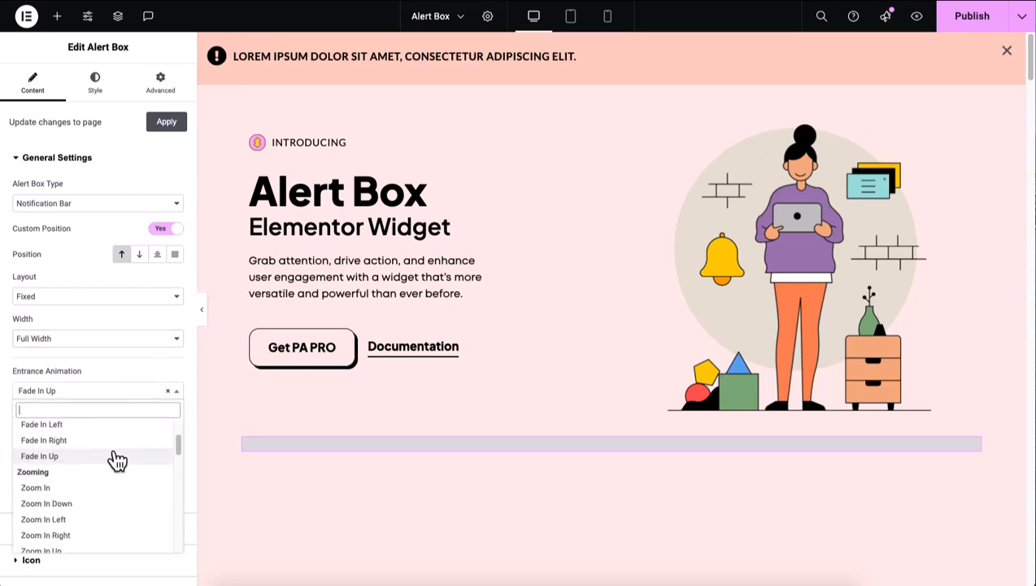
{"action": "left_click", "coordinate": [39, 455]}
{"action": "type", "text": "2"}
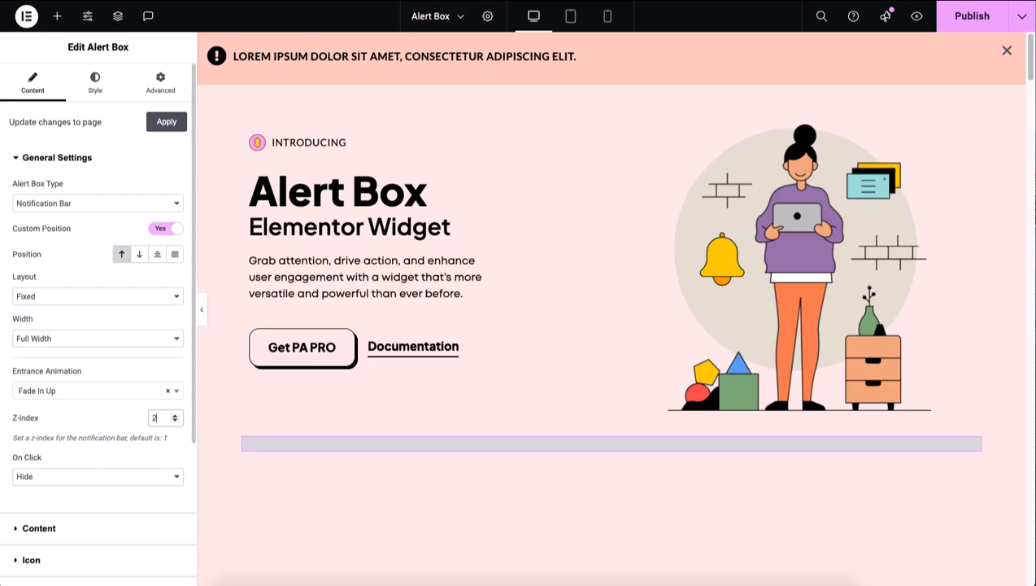
{"action": "type", "text": "1"}
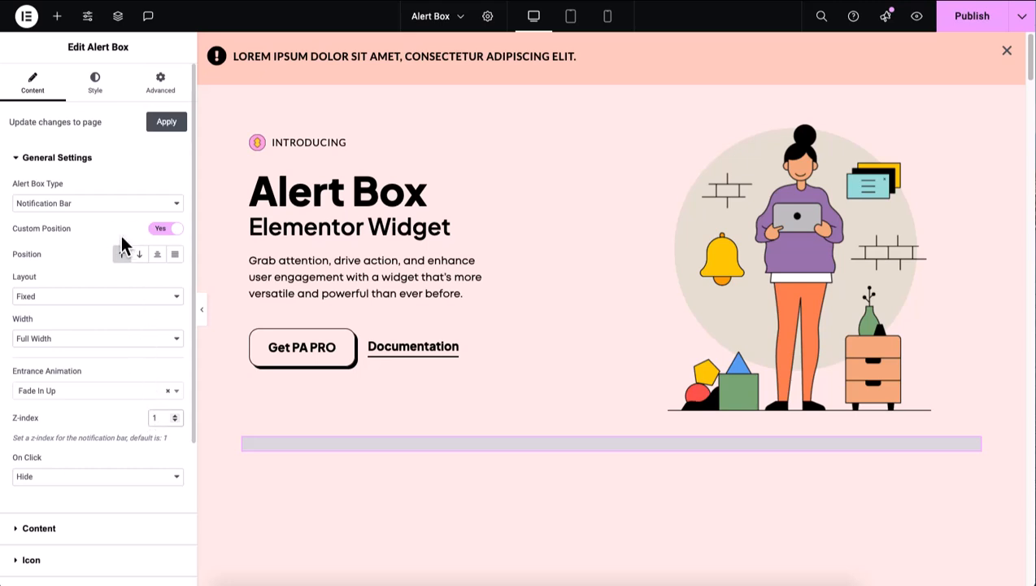
Make the alert an Info message and settle on Skin 2 after trying Skins 1-3.
{"action": "left_click", "coordinate": [97, 202]}
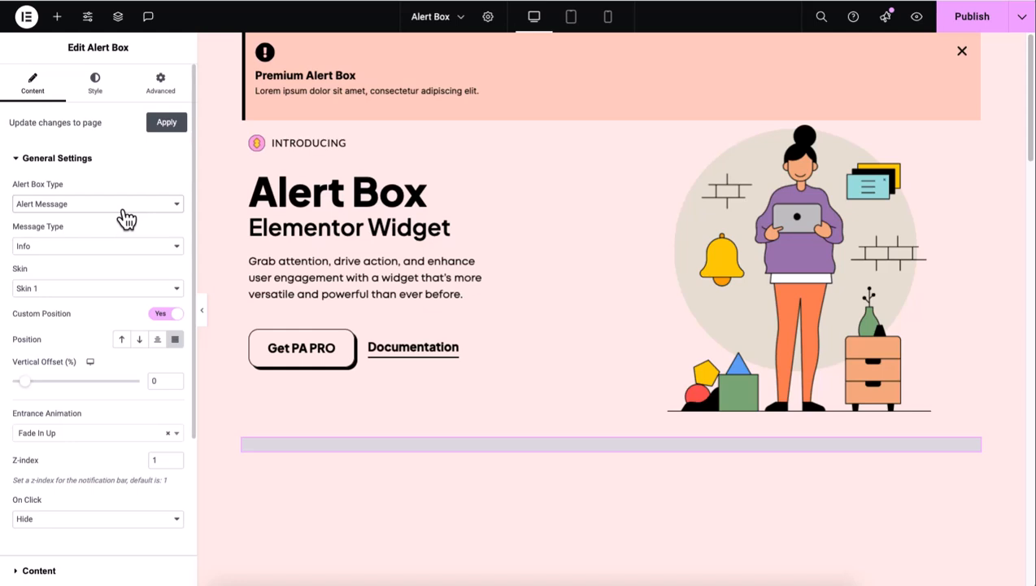
{"action": "mouse_move", "coordinate": [133, 227]}
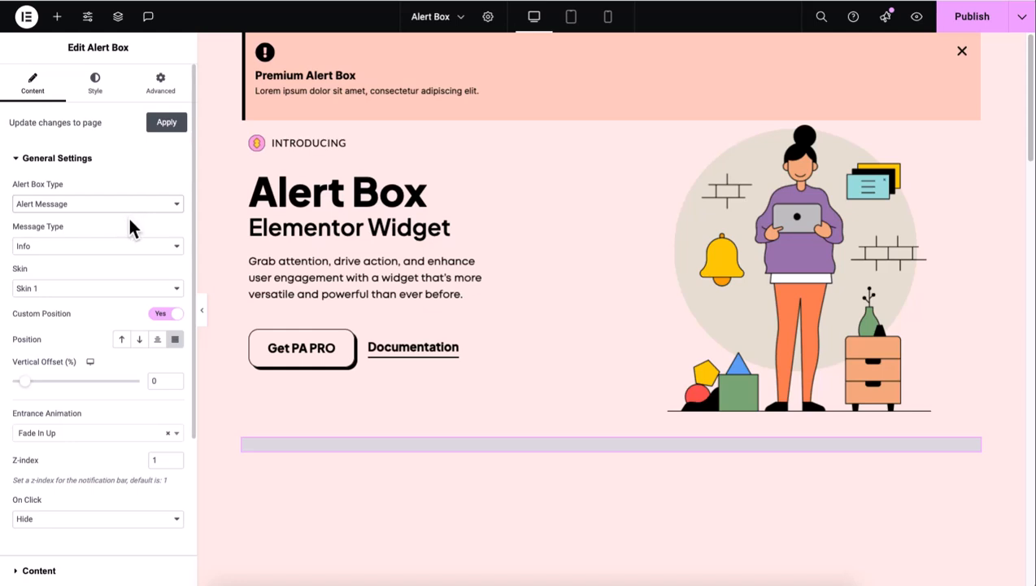
{"action": "left_click", "coordinate": [97, 246]}
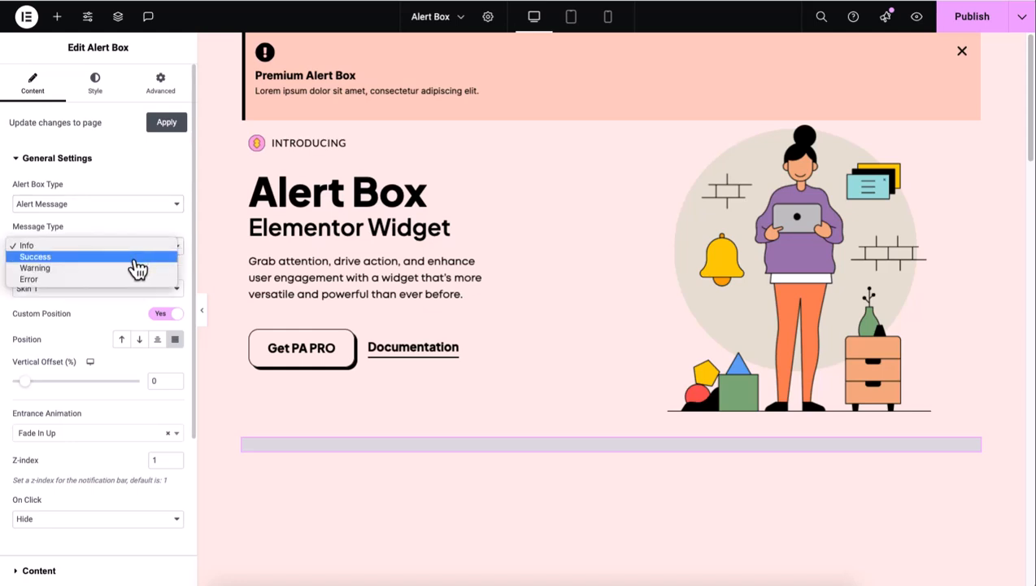
{"action": "mouse_move", "coordinate": [136, 280]}
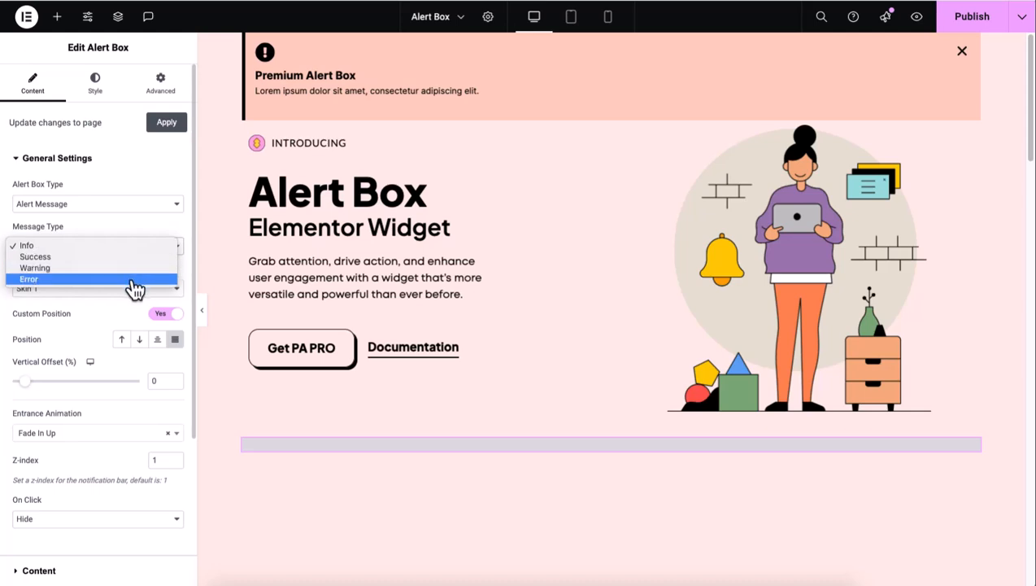
{"action": "mouse_move", "coordinate": [131, 301]}
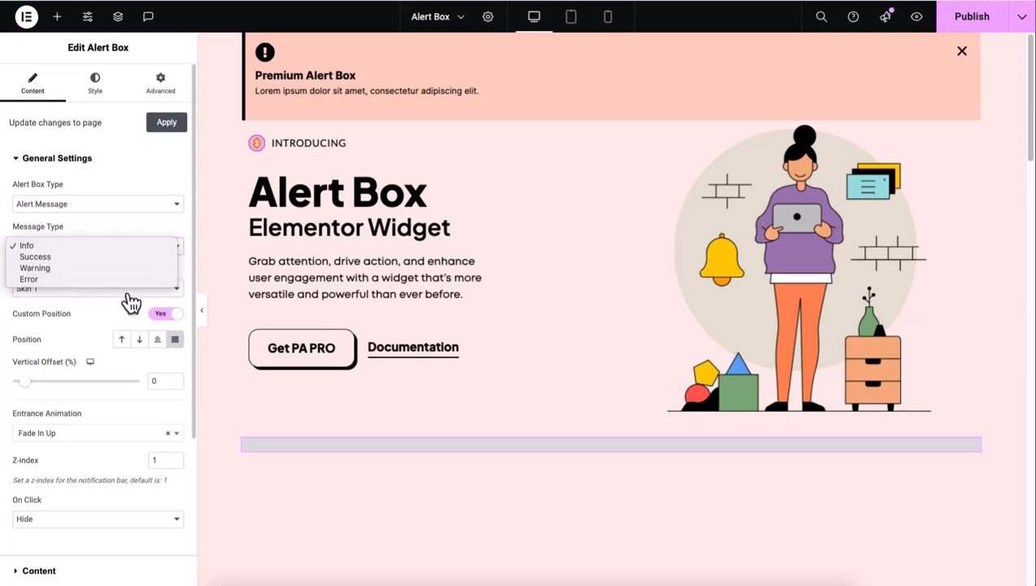
{"action": "left_click", "coordinate": [26, 244]}
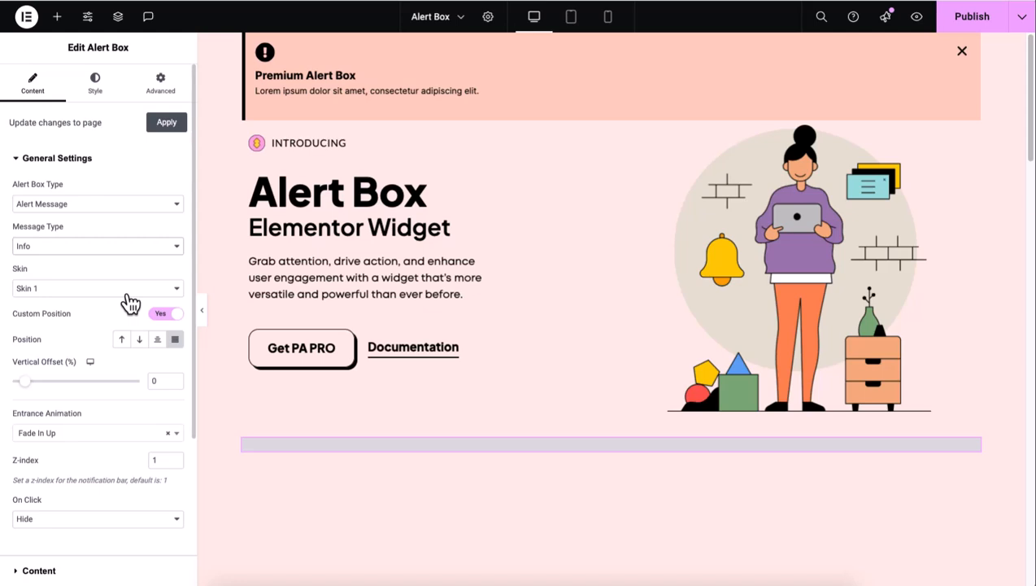
{"action": "left_click", "coordinate": [97, 288]}
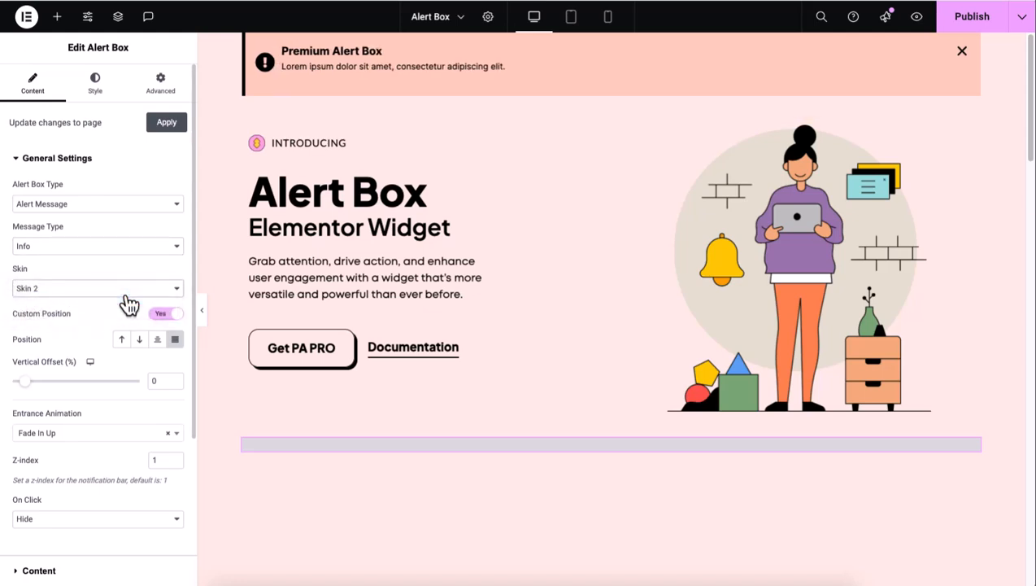
{"action": "left_click", "coordinate": [95, 288]}
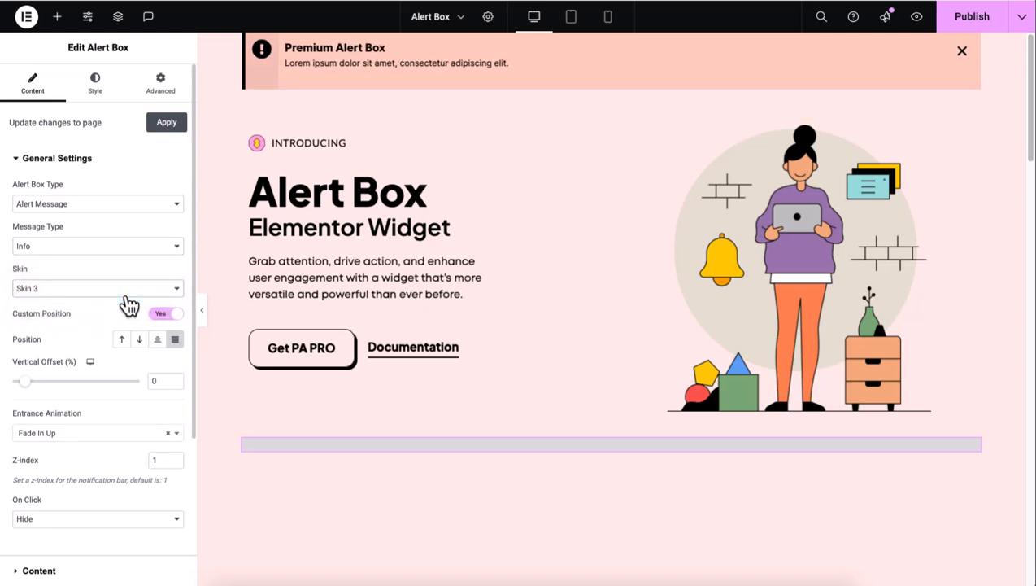
{"action": "left_click", "coordinate": [95, 288]}
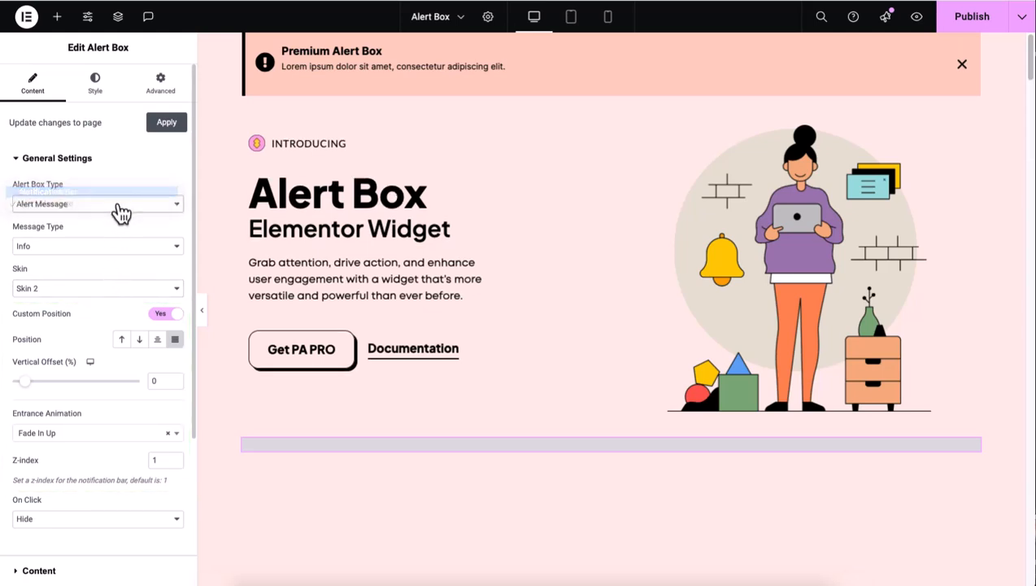
Switch back to Notification Bar with On Click set to Remove the Widget.
{"action": "left_click", "coordinate": [98, 203]}
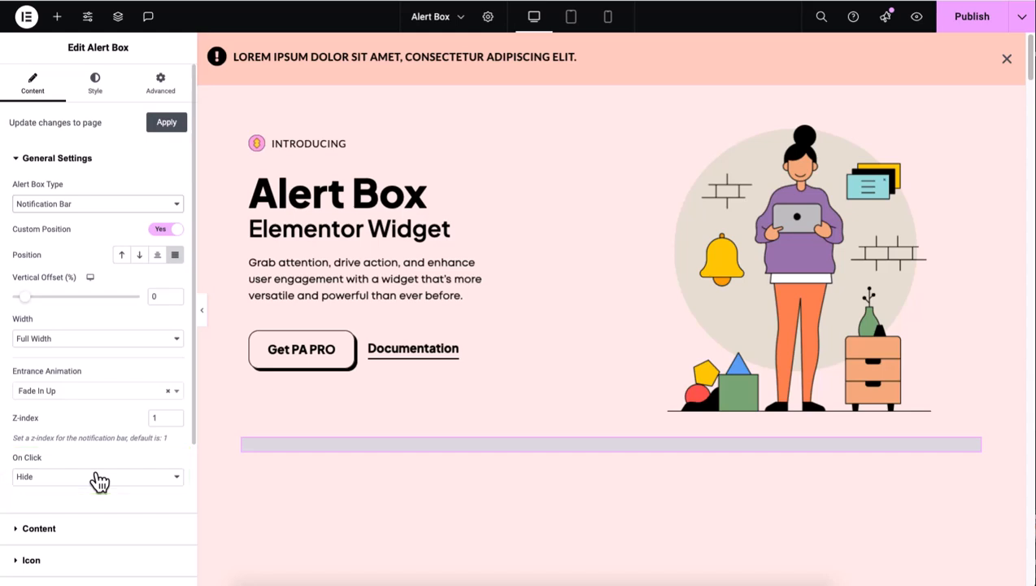
{"action": "left_click", "coordinate": [96, 475]}
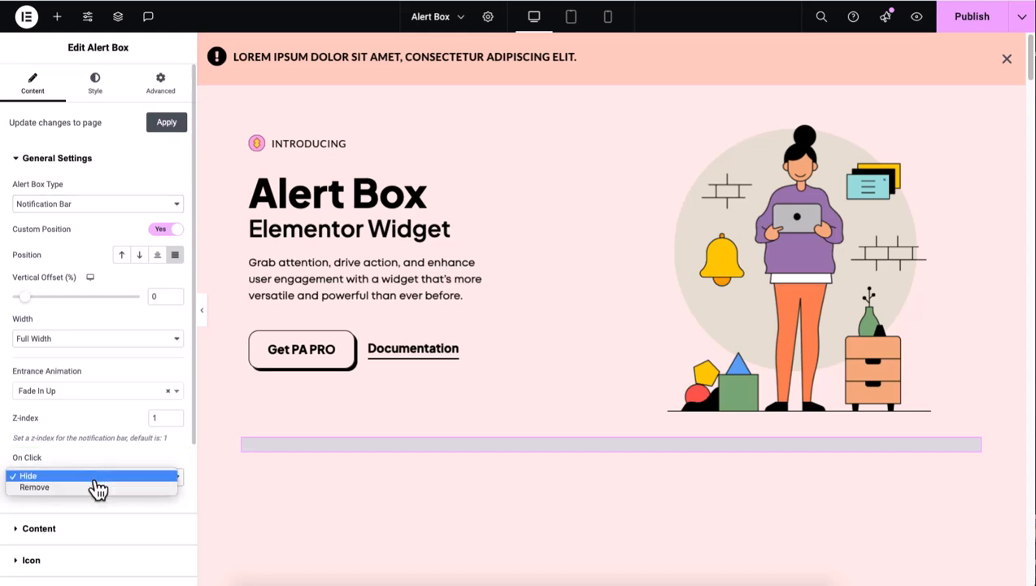
{"action": "mouse_move", "coordinate": [98, 487]}
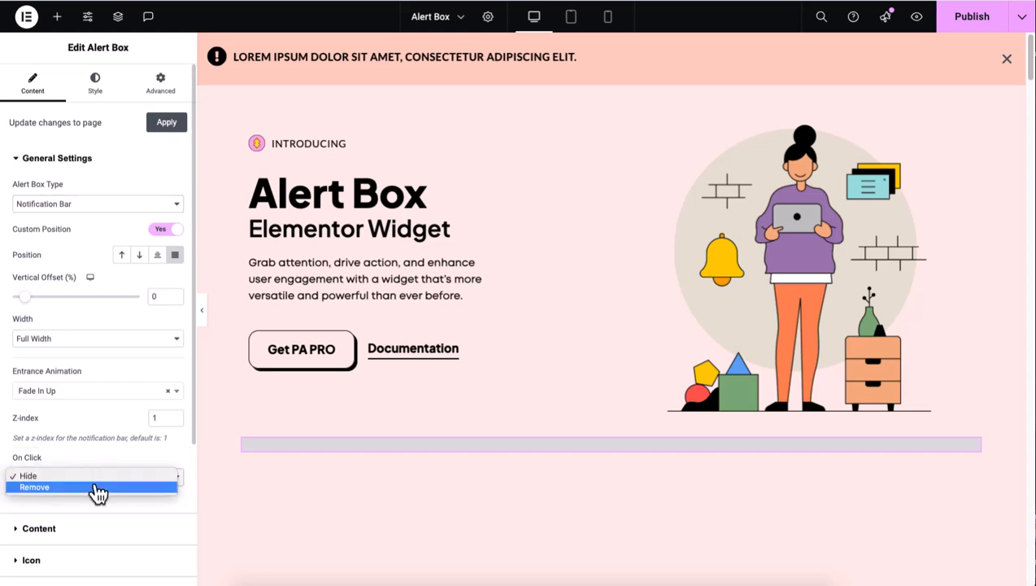
{"action": "left_click", "coordinate": [35, 486]}
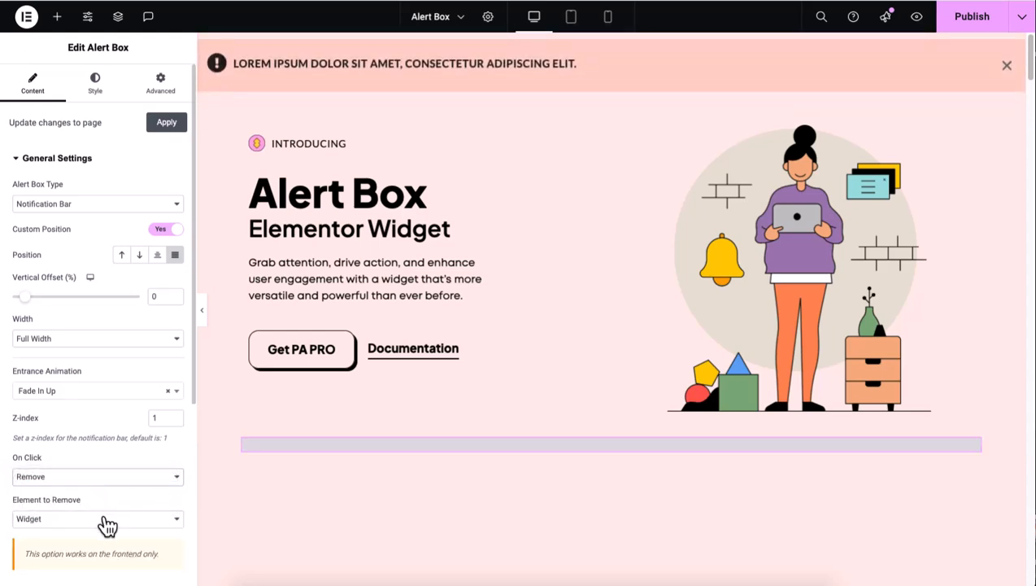
{"action": "left_click", "coordinate": [97, 517]}
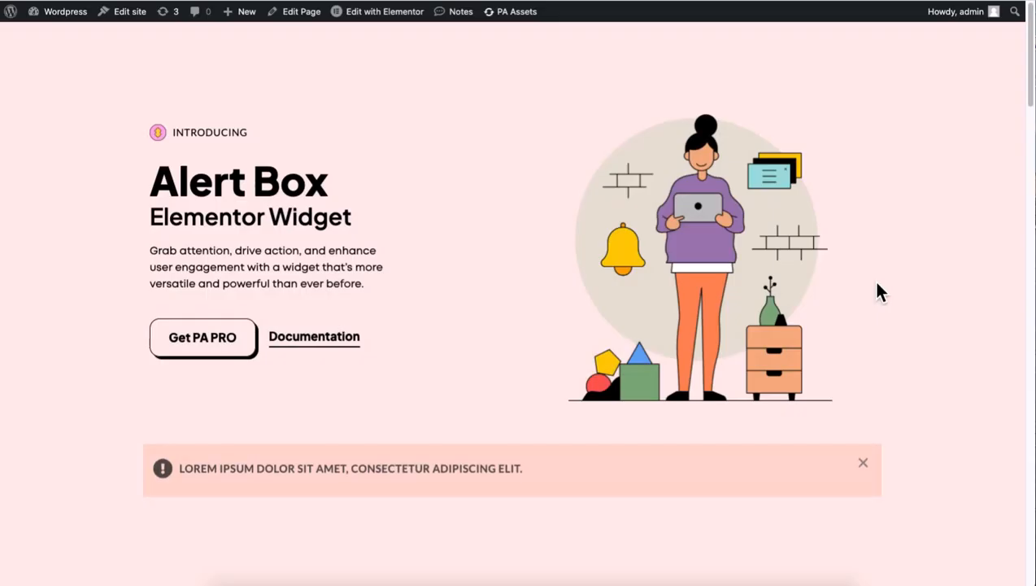
Scroll the live Alert Box page through the example alert bars and return to the editor.
{"action": "scroll", "scroll_direction": "down", "scroll_amount": 3}
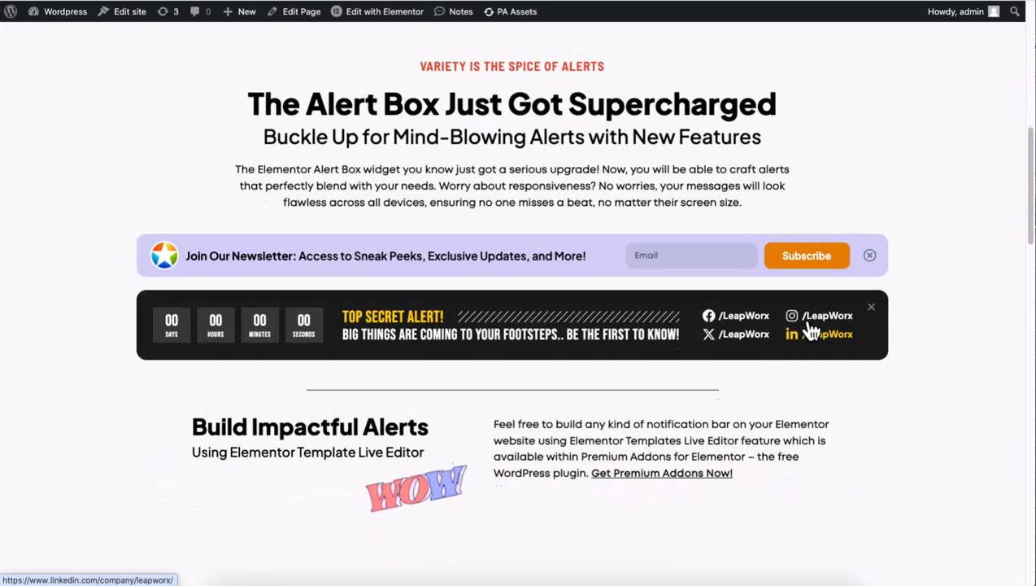
{"action": "left_click", "coordinate": [384, 11]}
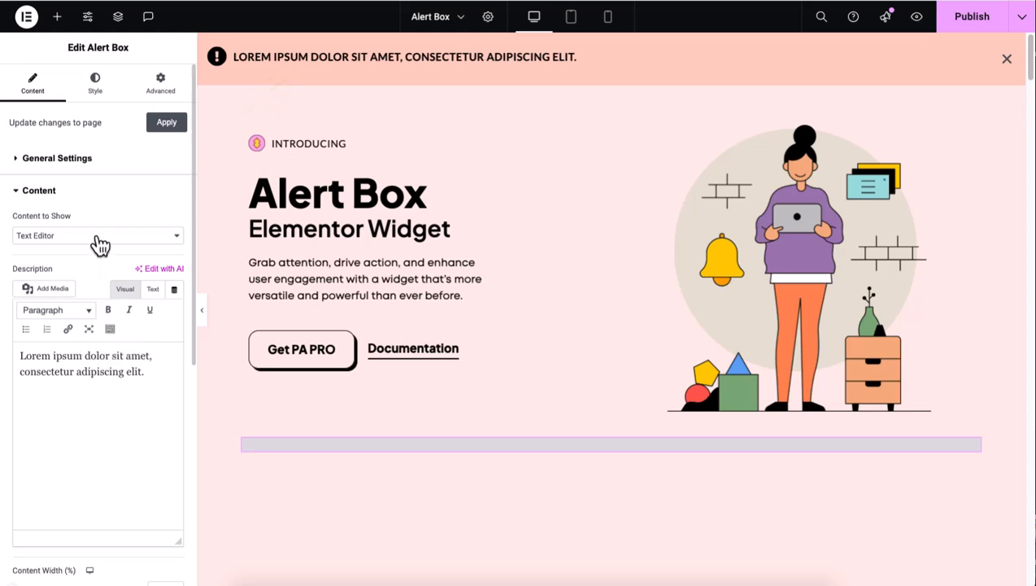
Show the Notification Bar – Newsletter Elementor template in the bar, then revert to Text Editor content.
{"action": "left_click", "coordinate": [98, 234]}
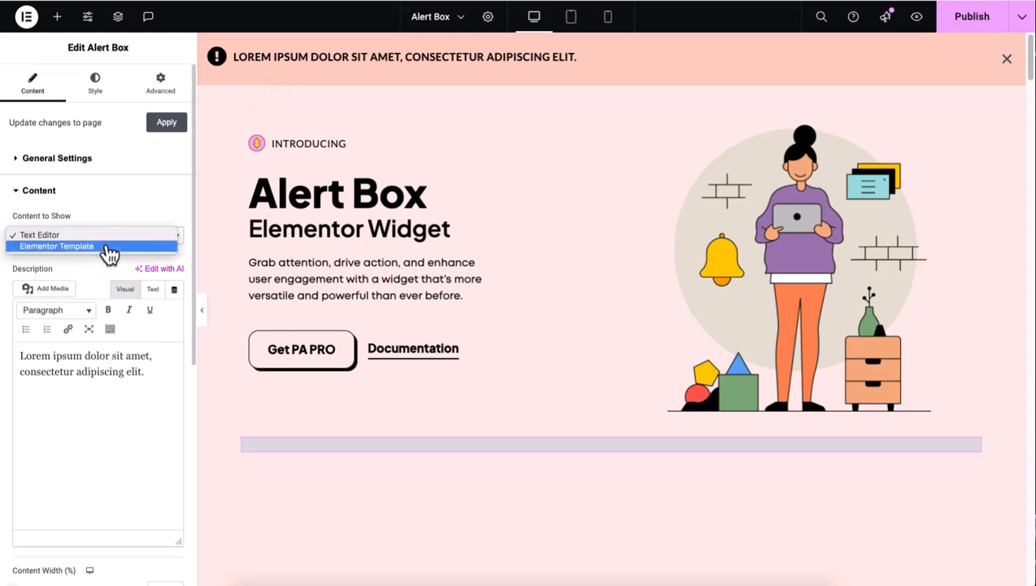
{"action": "left_click", "coordinate": [55, 246]}
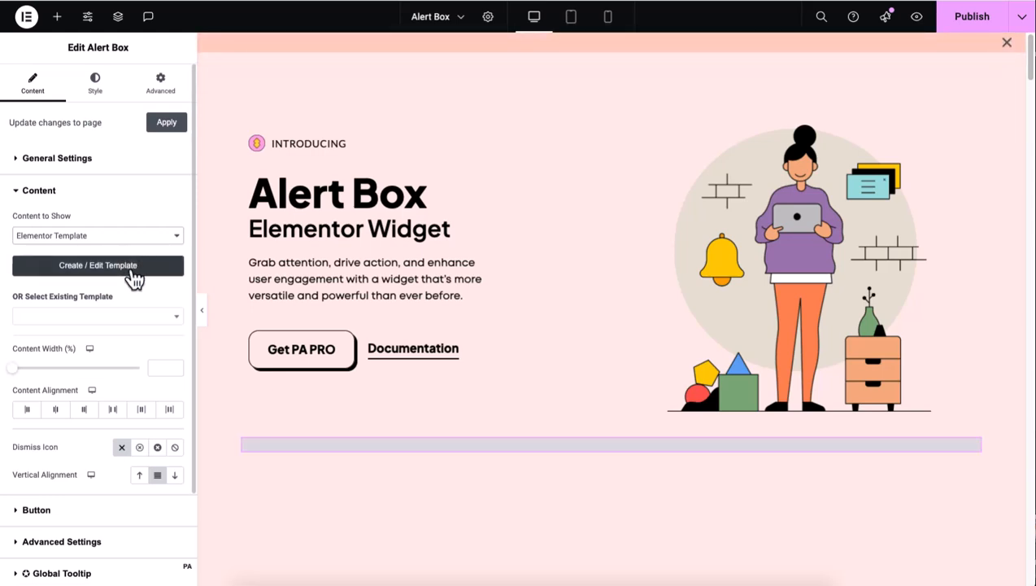
{"action": "left_click", "coordinate": [98, 315]}
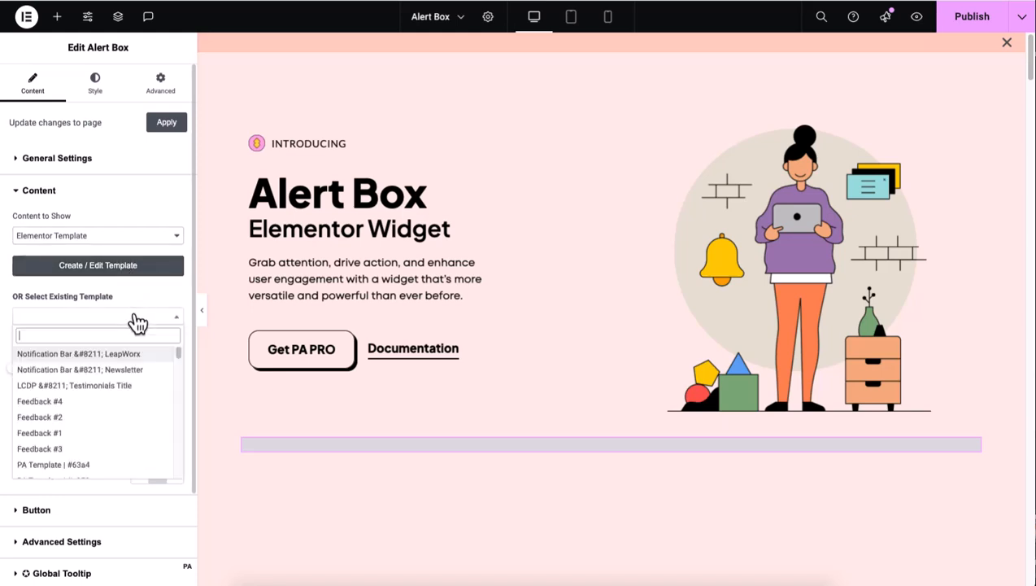
{"action": "left_click", "coordinate": [80, 367]}
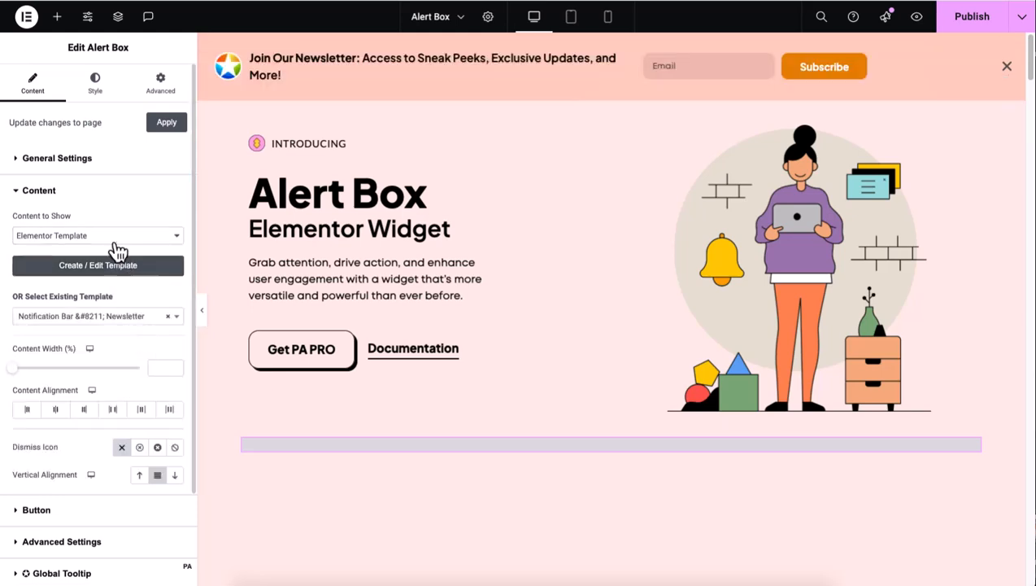
{"action": "left_click", "coordinate": [97, 234]}
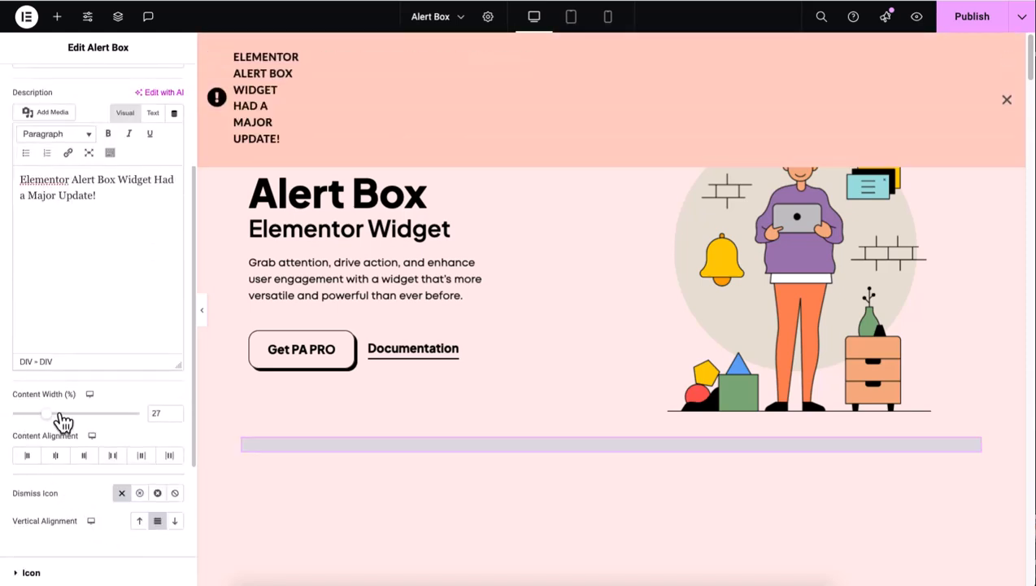
Adjust the content width, center the message and try a circled dismiss icon.
{"action": "left_click_drag", "start_coordinate": [46, 413], "coordinate": [85, 413]}
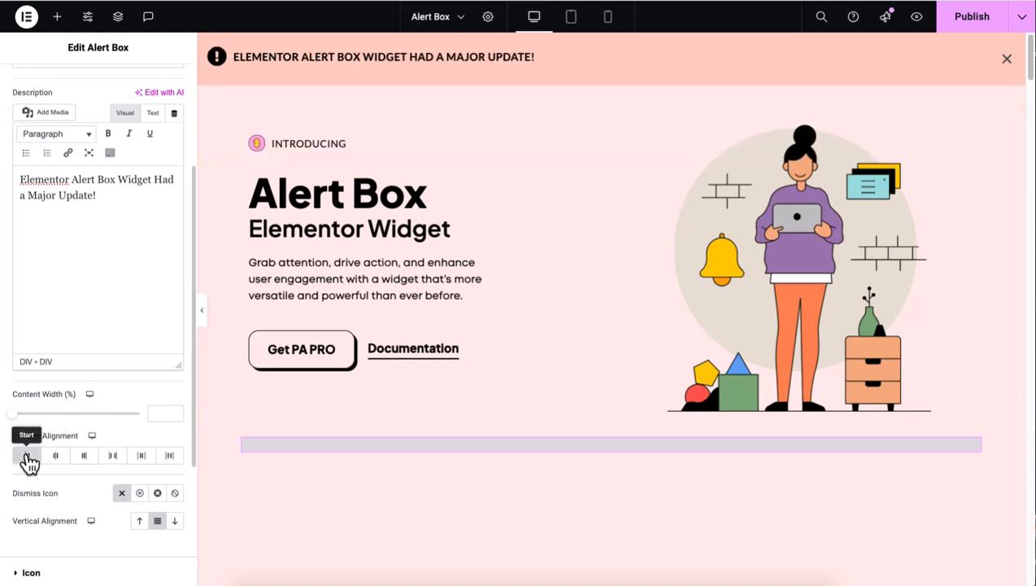
{"action": "left_click", "coordinate": [84, 456]}
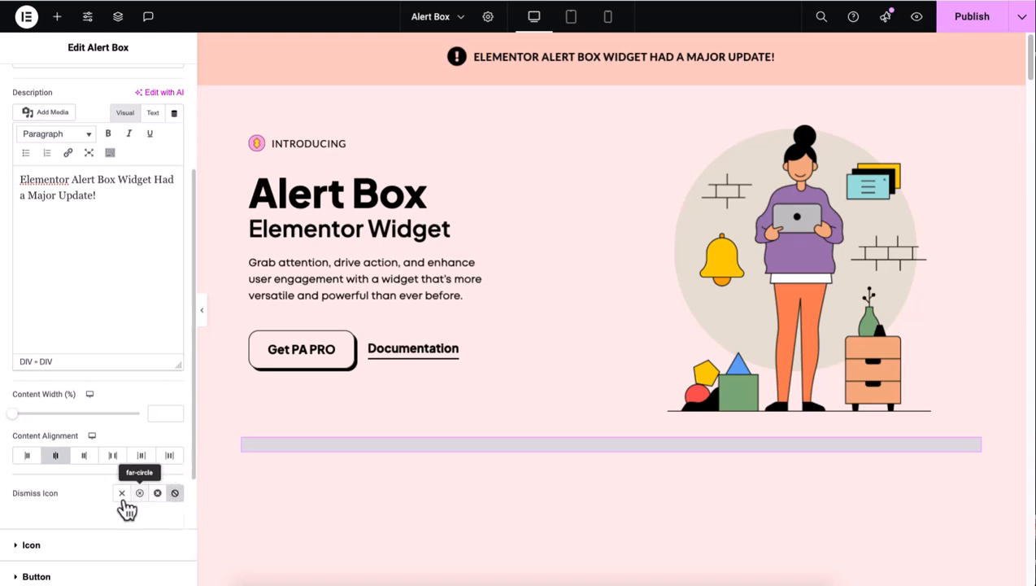
{"action": "left_click", "coordinate": [120, 492]}
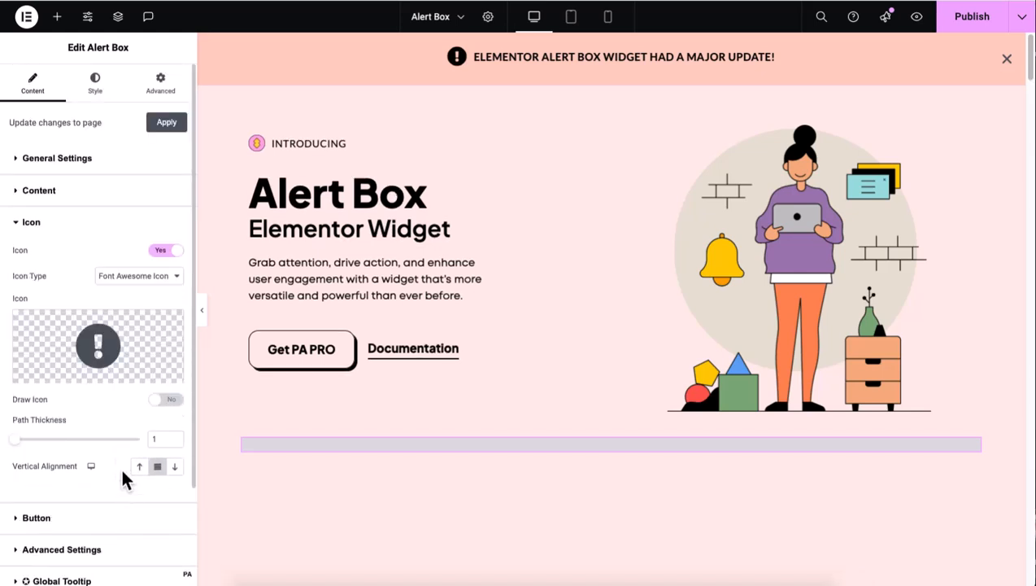
Enable the alert icon with draw animation, then set Icon Type to Custom Image.
{"action": "left_click", "coordinate": [138, 275]}
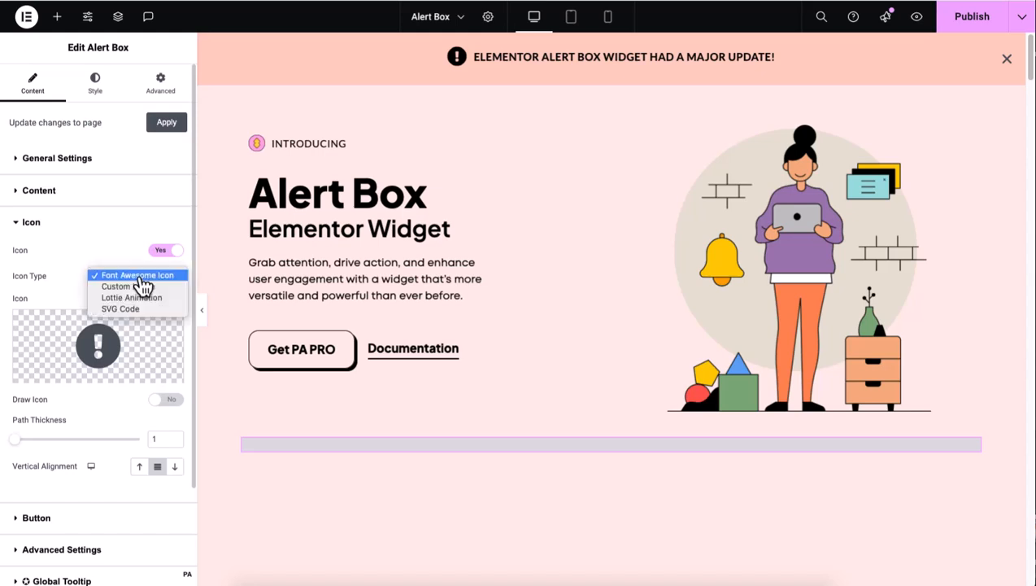
{"action": "mouse_move", "coordinate": [169, 290]}
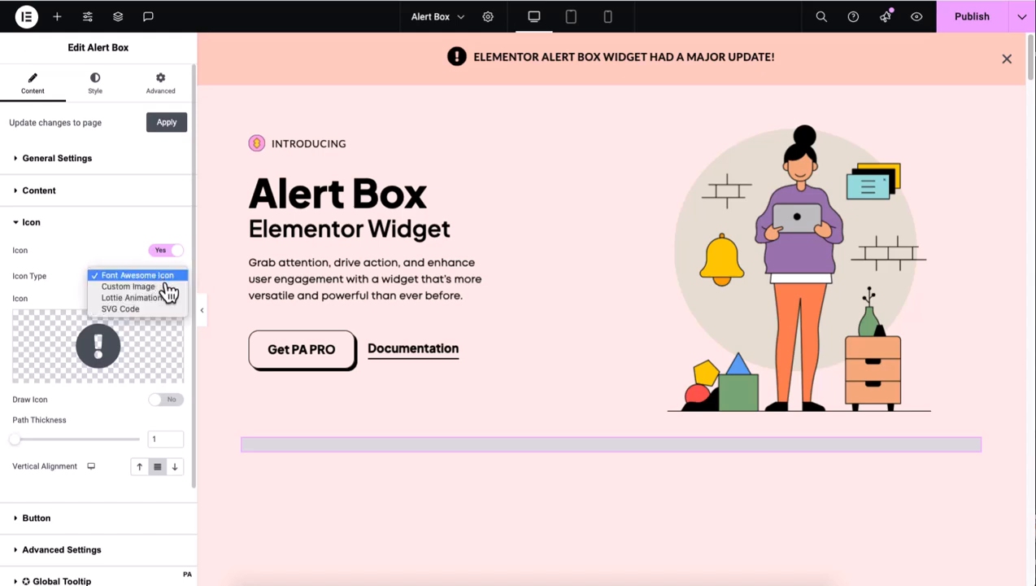
{"action": "mouse_move", "coordinate": [132, 296]}
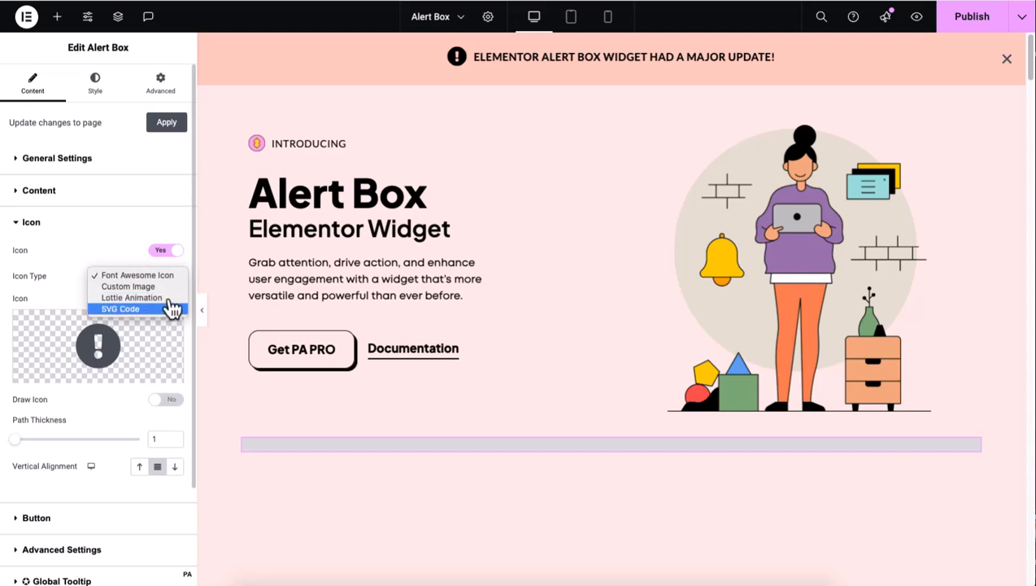
{"action": "left_click", "coordinate": [97, 345]}
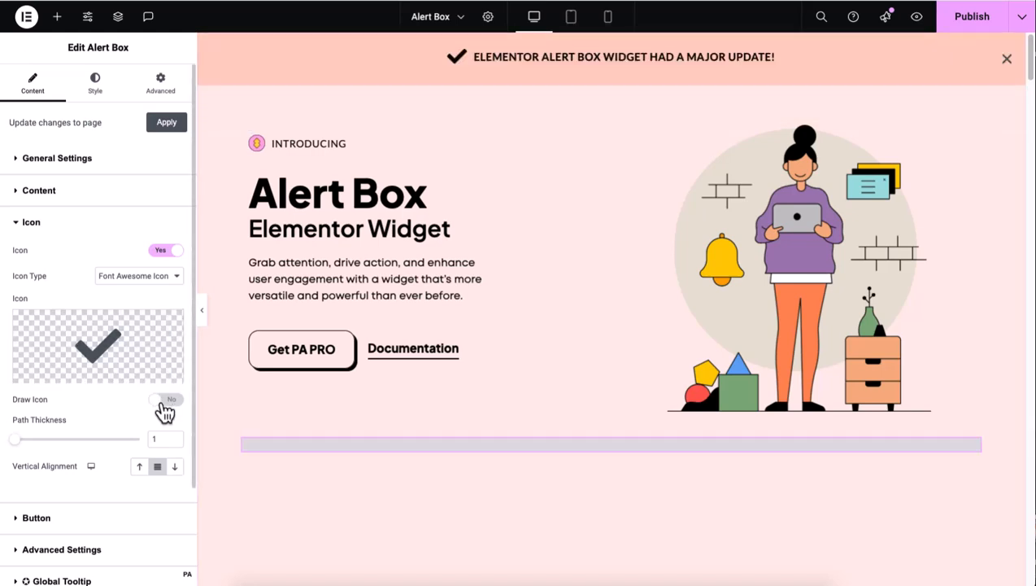
{"action": "left_click", "coordinate": [166, 398]}
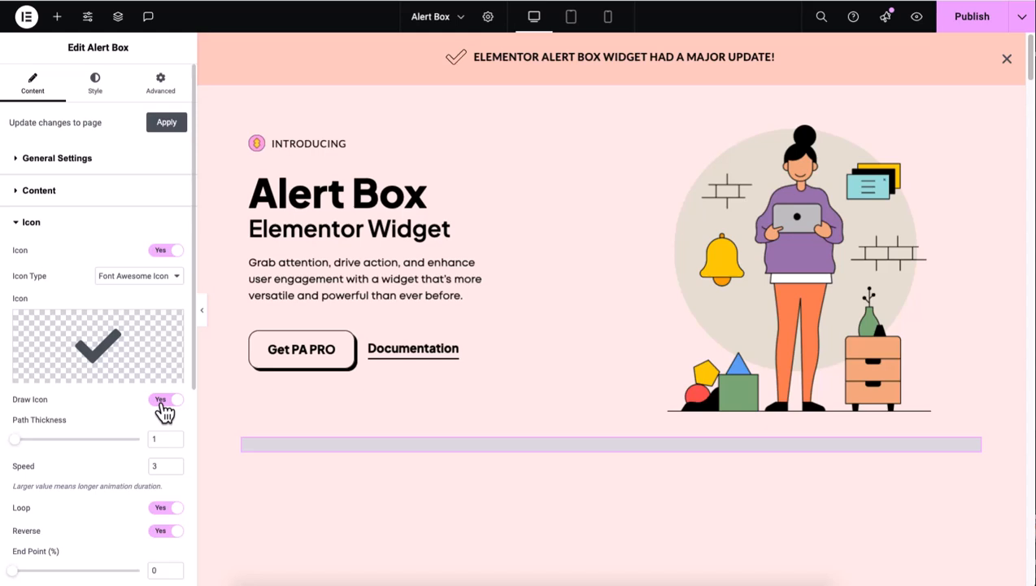
{"action": "left_click", "coordinate": [138, 275]}
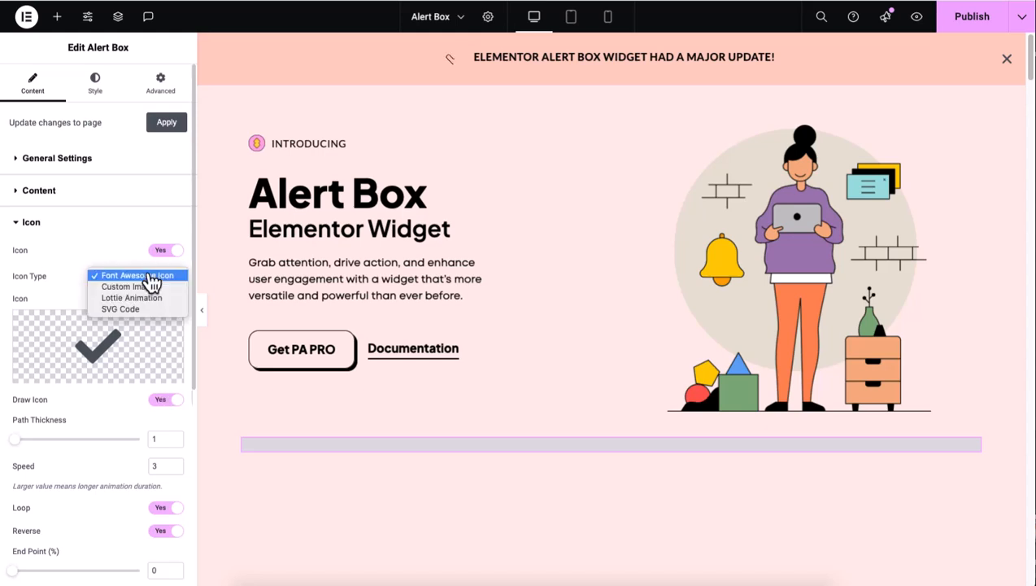
{"action": "left_click", "coordinate": [123, 286]}
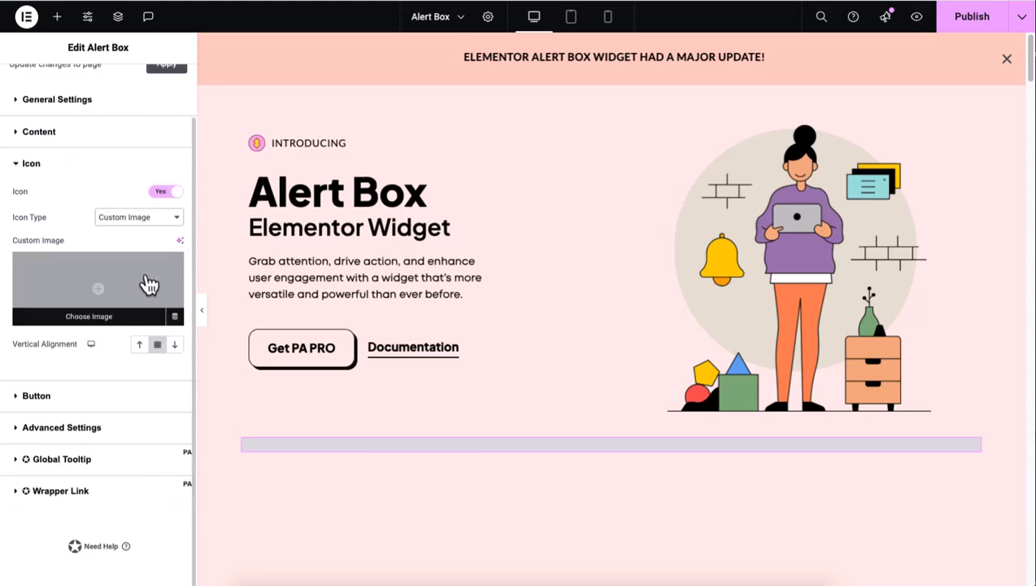
Pick the purple HELLO sticker from the Media Library as the icon and set its size to 75.
{"action": "left_click", "coordinate": [88, 316]}
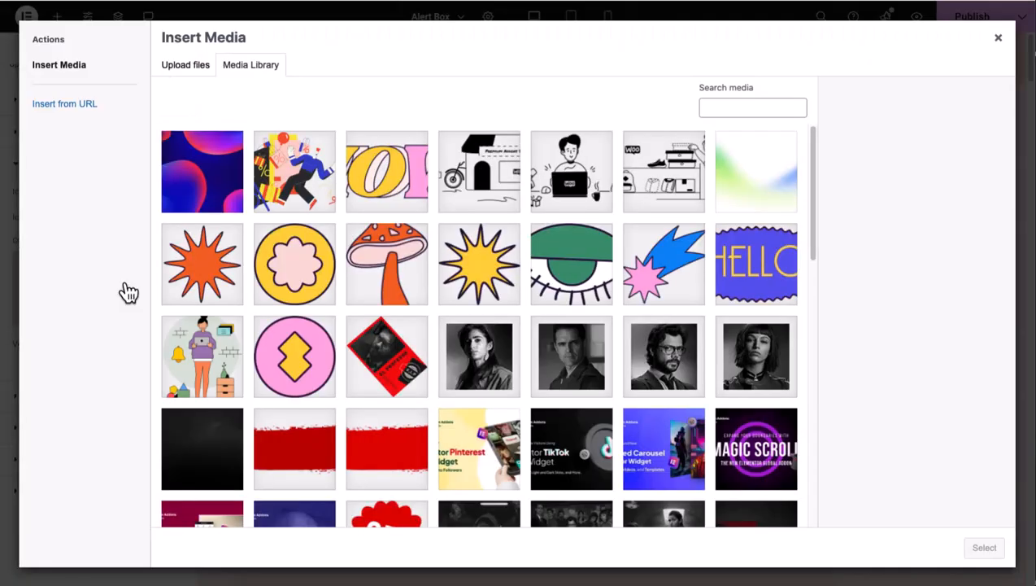
{"action": "left_click", "coordinate": [754, 264]}
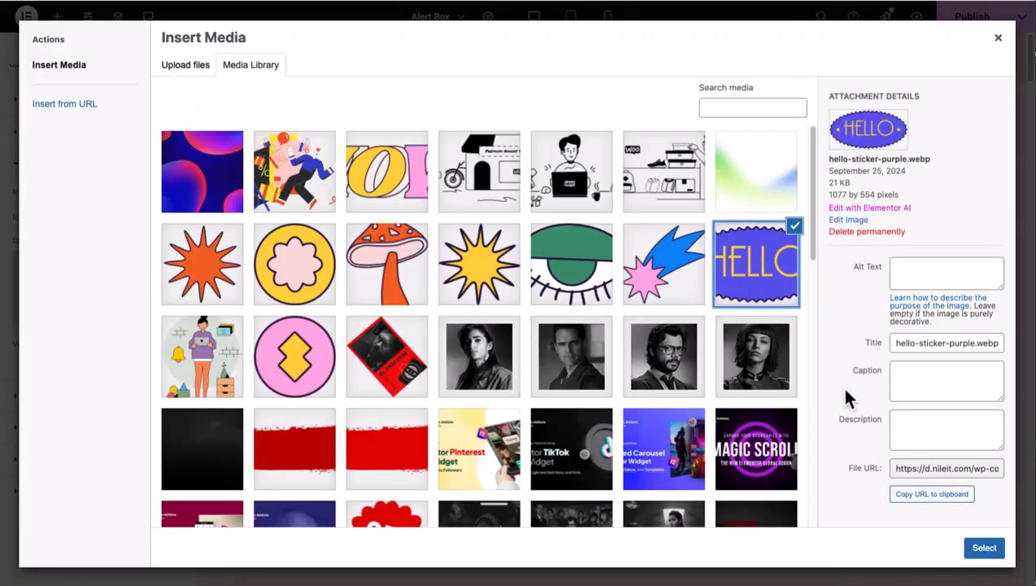
{"action": "left_click", "coordinate": [984, 547]}
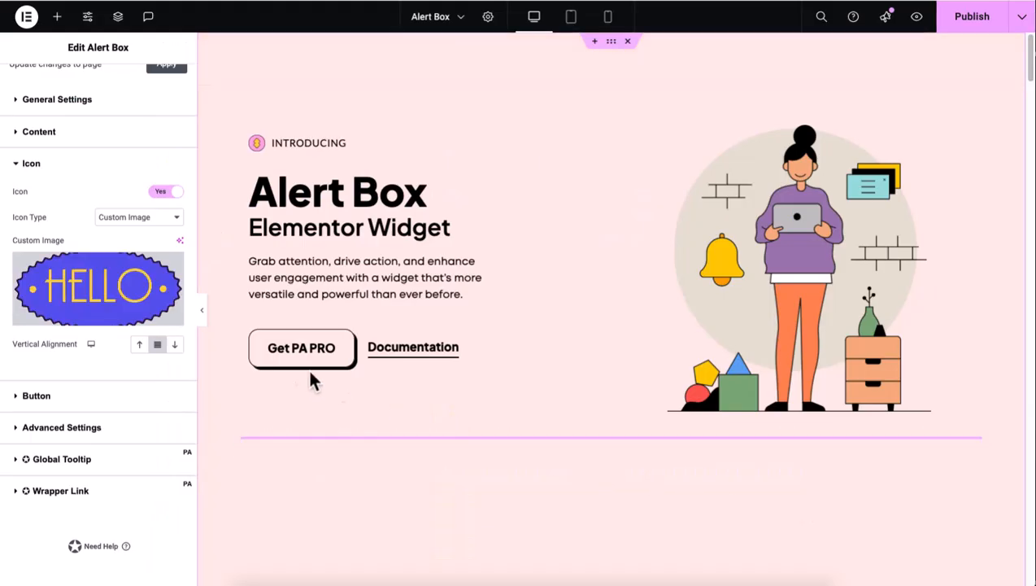
{"action": "left_click", "coordinate": [94, 85]}
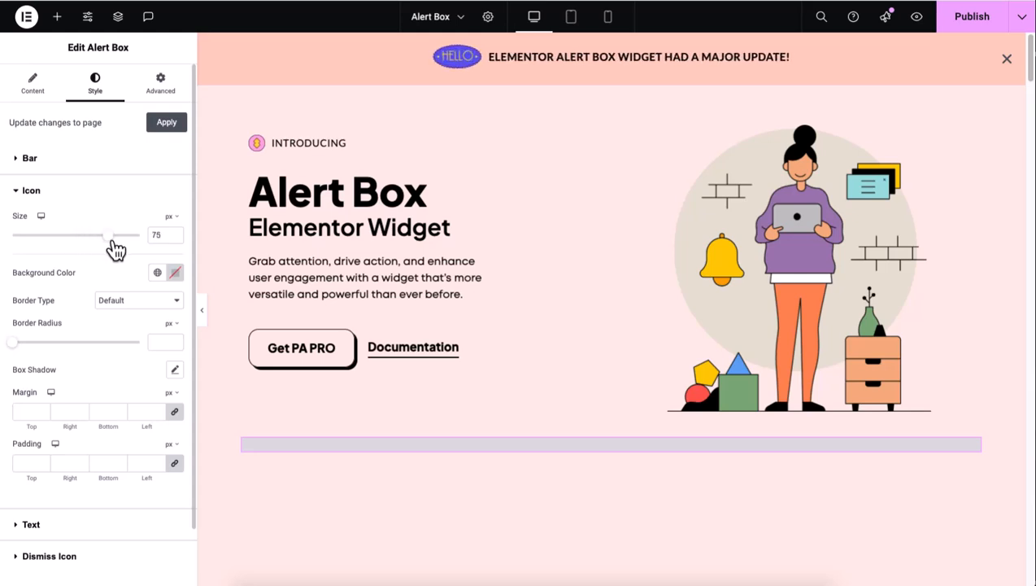
{"action": "left_click", "coordinate": [32, 85]}
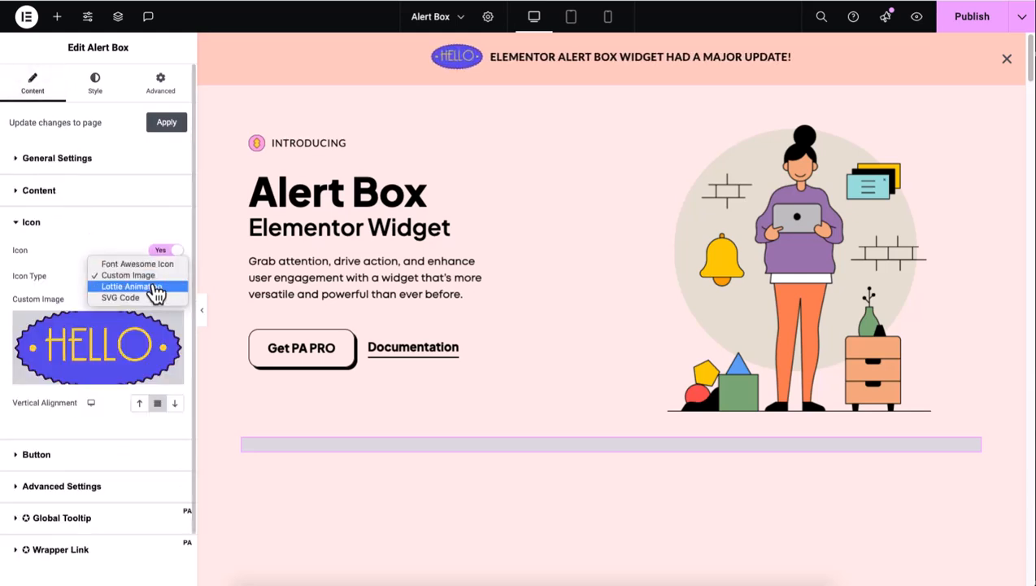
{"action": "left_click", "coordinate": [130, 286]}
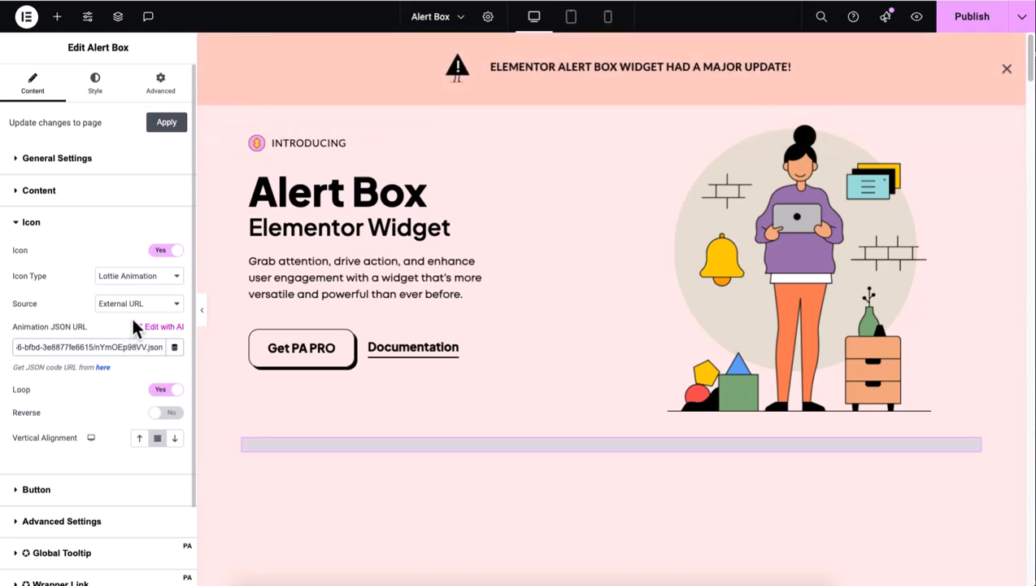
{"action": "left_click", "coordinate": [139, 276]}
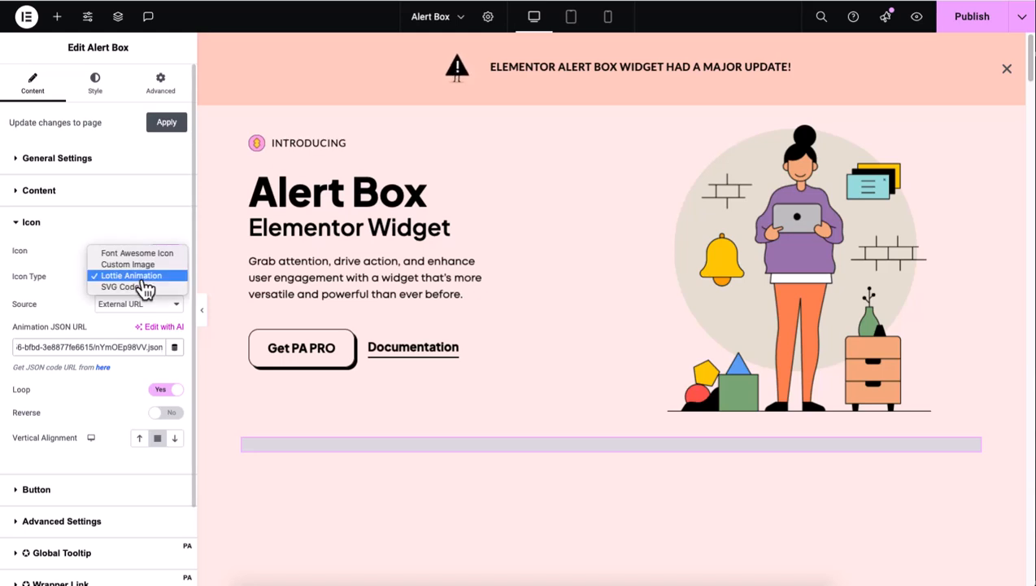
{"action": "left_click", "coordinate": [121, 286]}
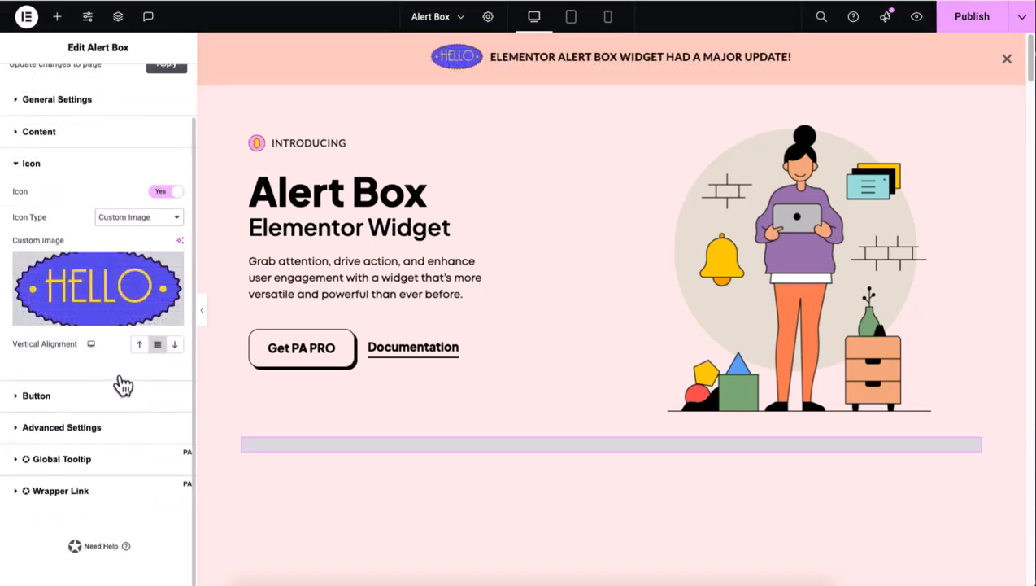
{"action": "mouse_move", "coordinate": [121, 395]}
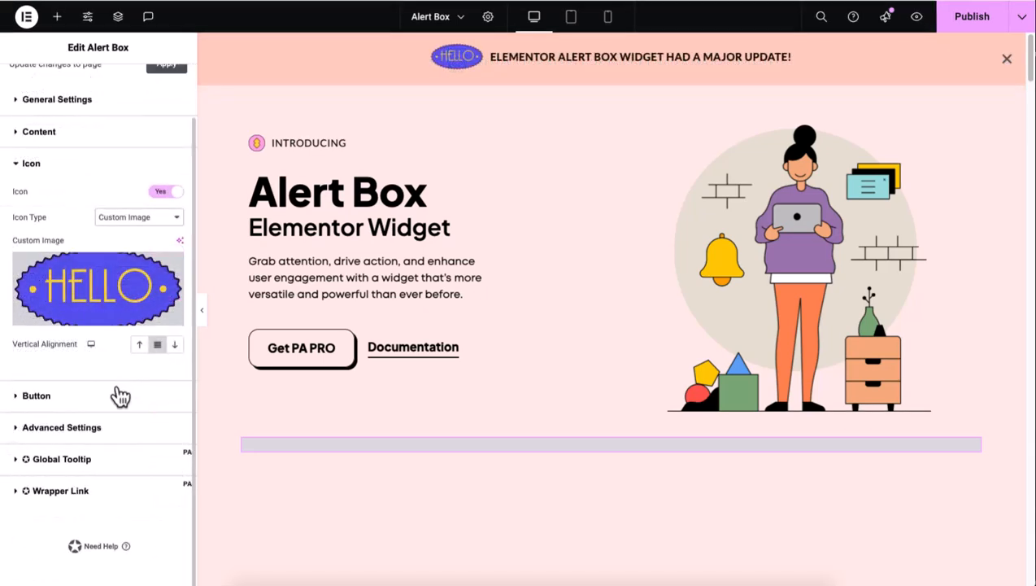
{"action": "left_click", "coordinate": [36, 395]}
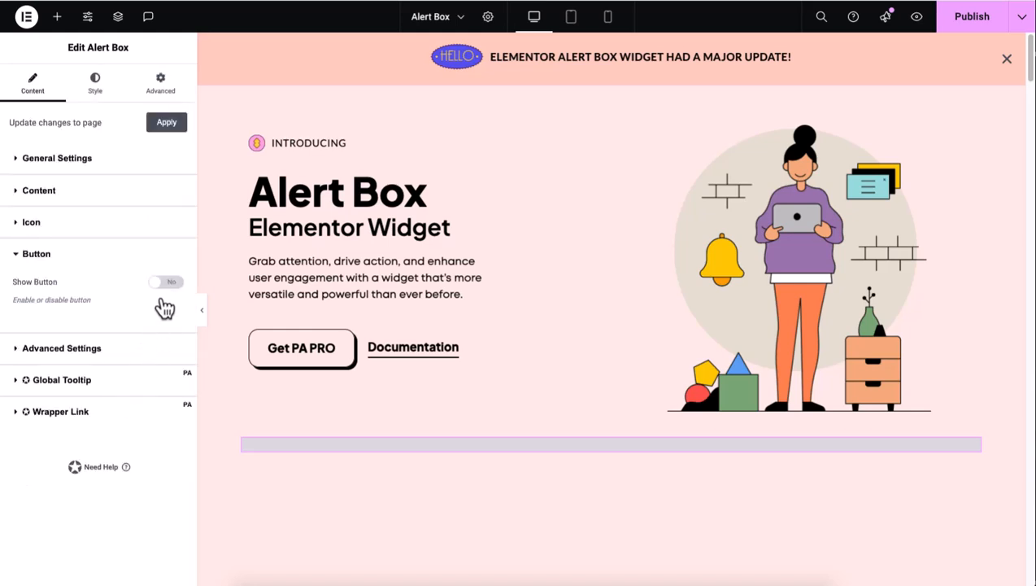
{"action": "left_click", "coordinate": [166, 283]}
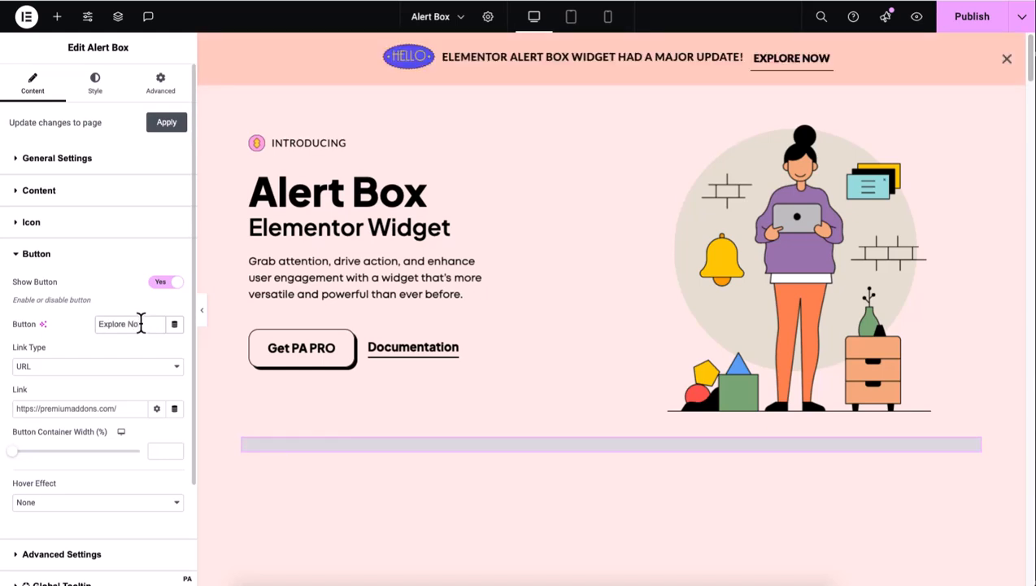
{"action": "left_click", "coordinate": [98, 366]}
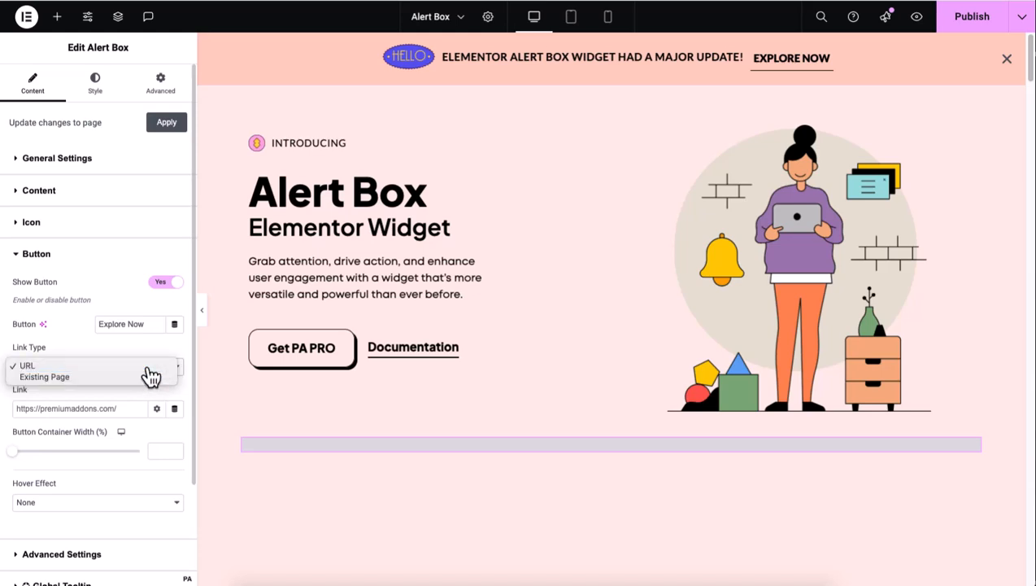
{"action": "type", "text": "www.premiumaddons.com"}
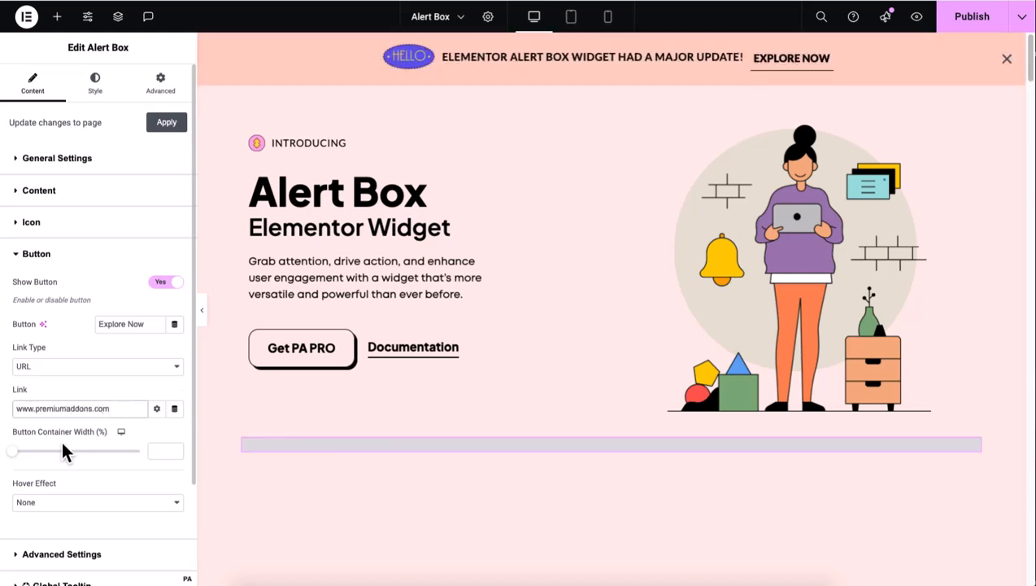
{"action": "left_click_drag", "start_coordinate": [13, 451], "coordinate": [65, 451]}
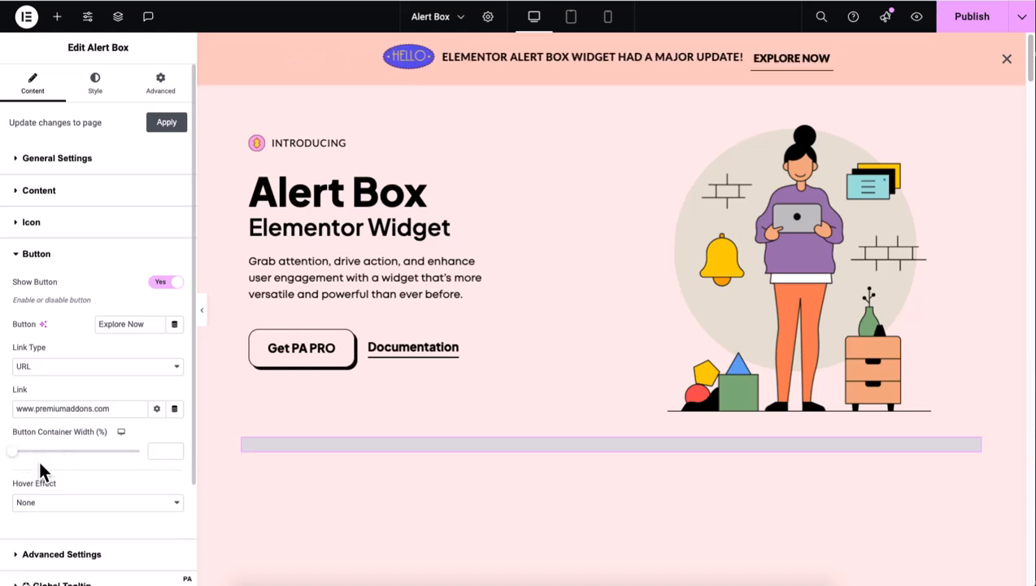
{"action": "left_click", "coordinate": [96, 501]}
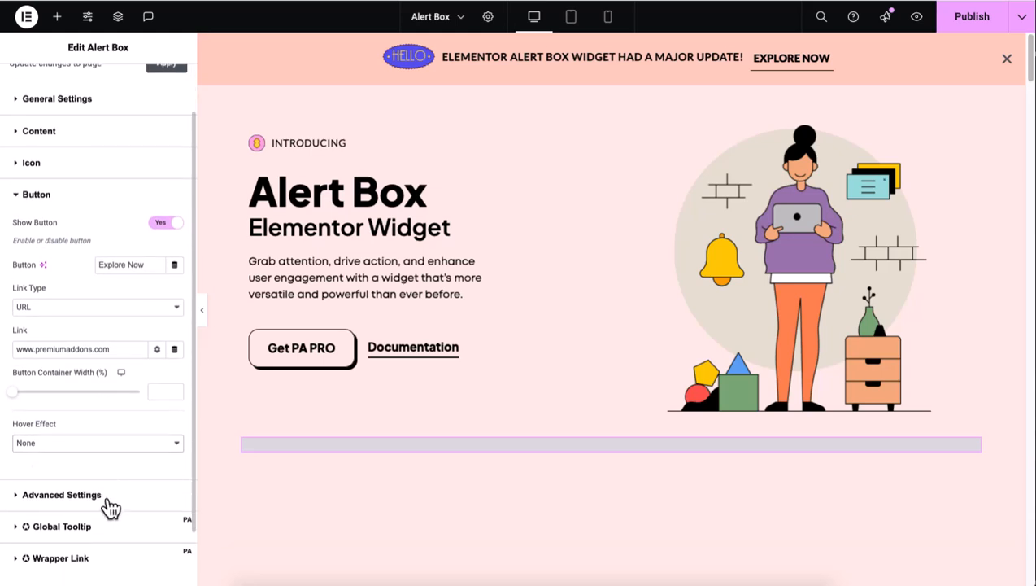
Enable cookies for all and logged-in users, set 1-hour expiration, max height and overflow.
{"action": "left_click", "coordinate": [62, 494]}
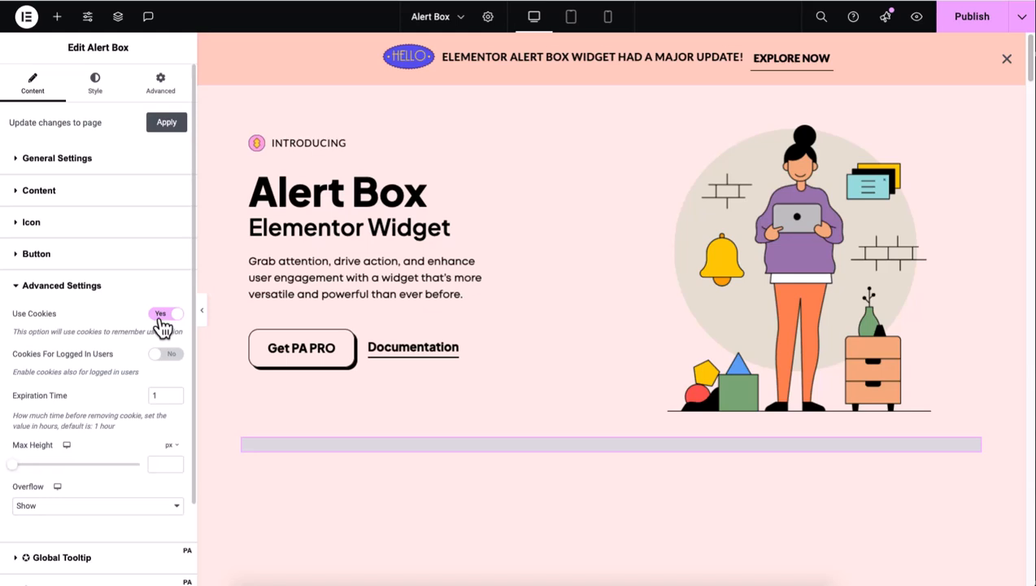
{"action": "left_click", "coordinate": [166, 353]}
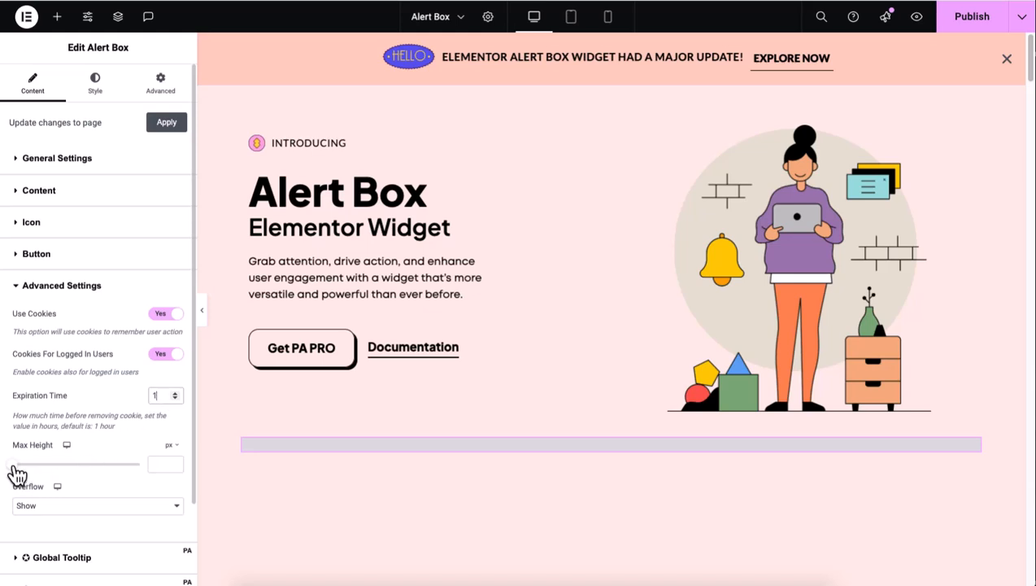
{"action": "type", "text": "100"}
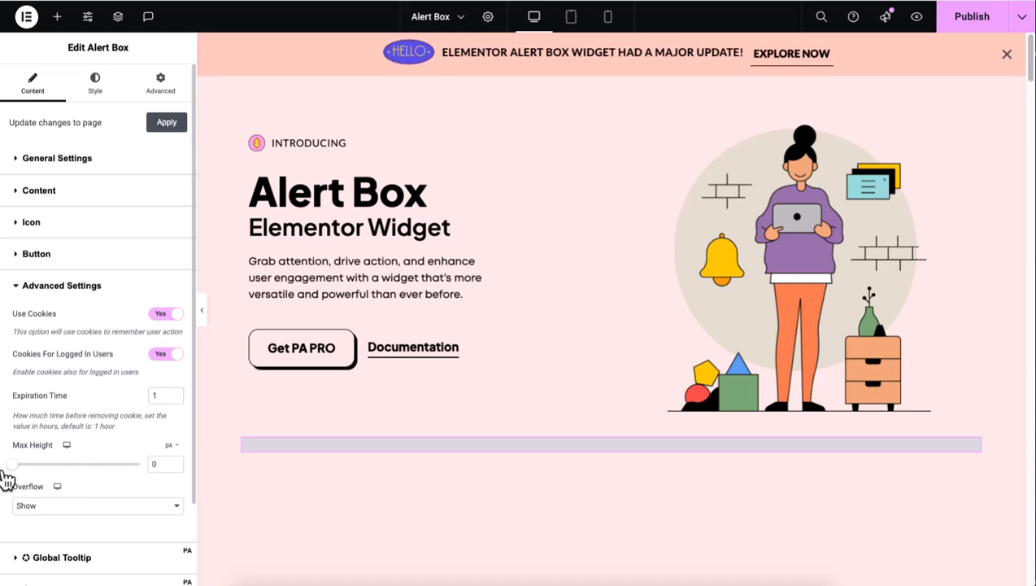
{"action": "left_click", "coordinate": [98, 504]}
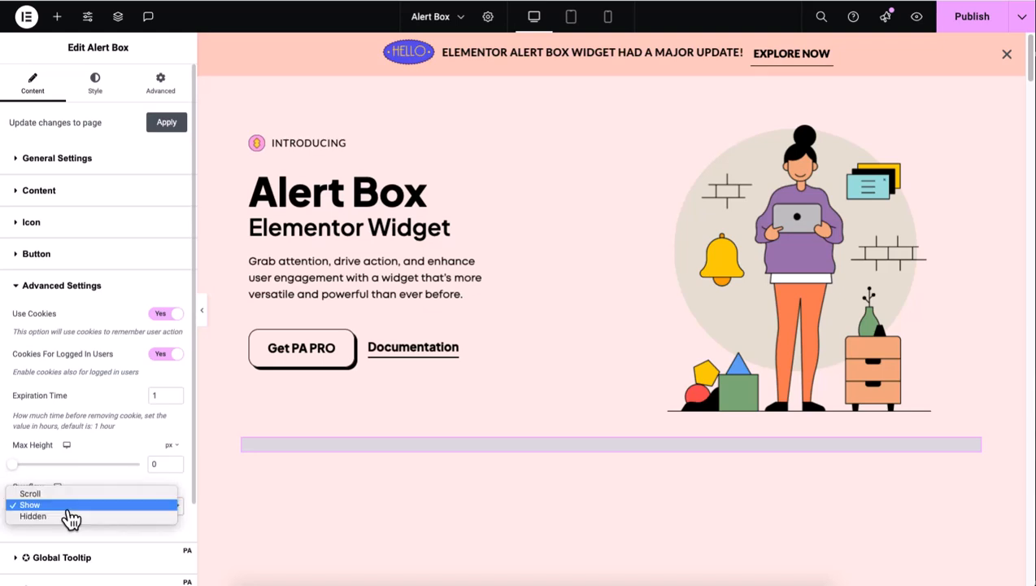
{"action": "mouse_move", "coordinate": [29, 493]}
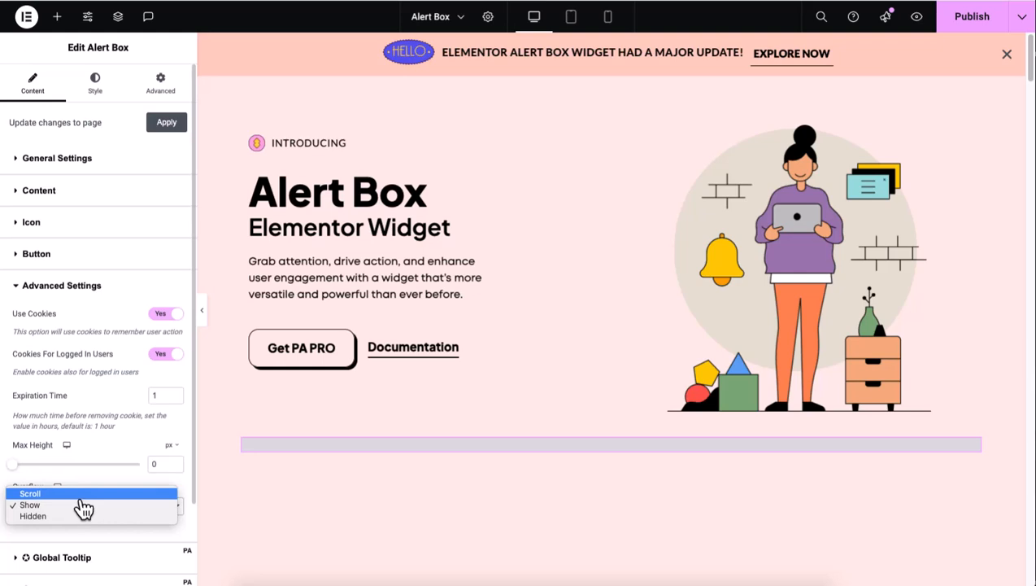
{"action": "mouse_move", "coordinate": [85, 504]}
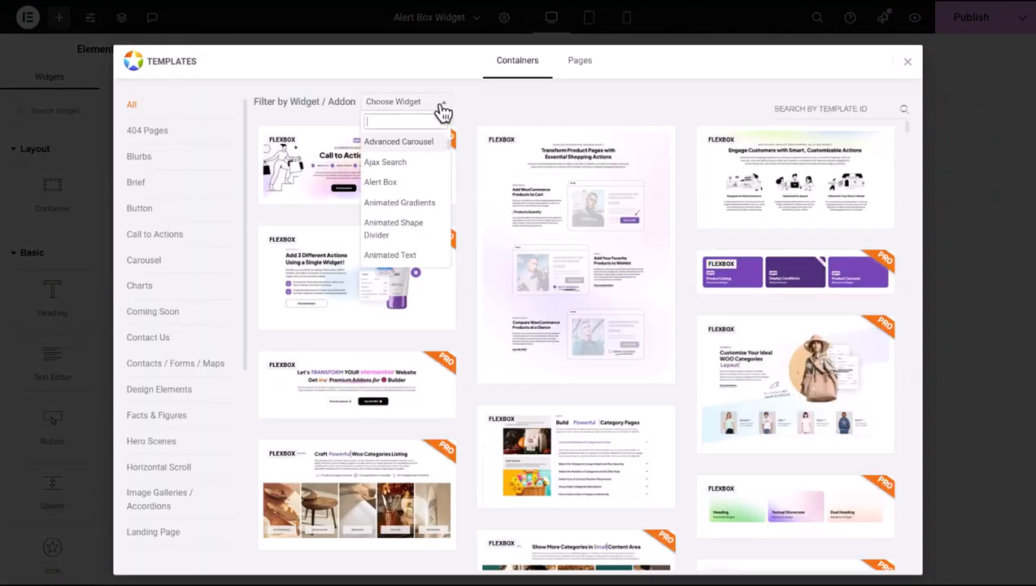
Insert the Alert Box premium template and give its blue hover-effects bar a custom position.
{"action": "left_click", "coordinate": [380, 182]}
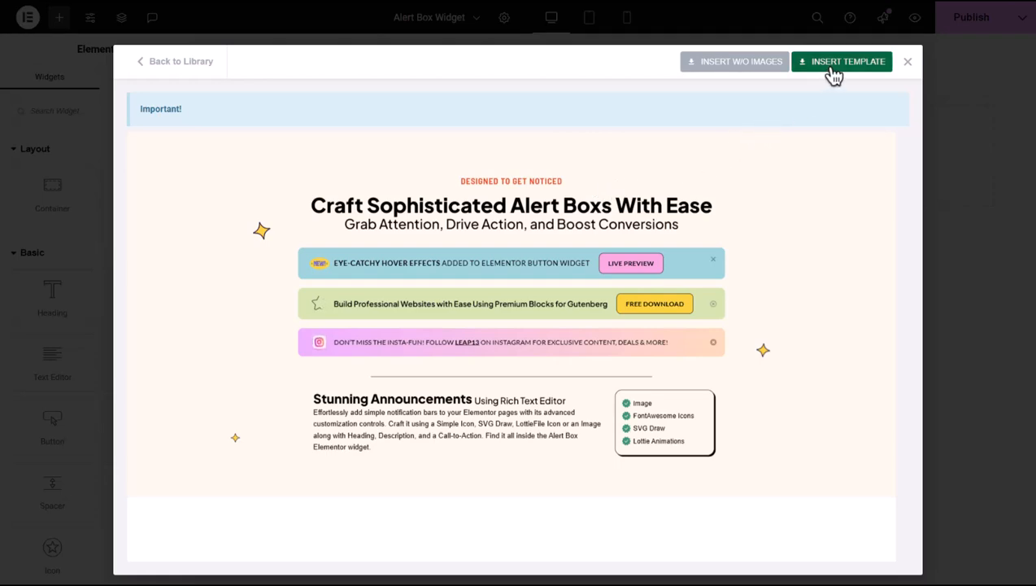
{"action": "left_click", "coordinate": [842, 62]}
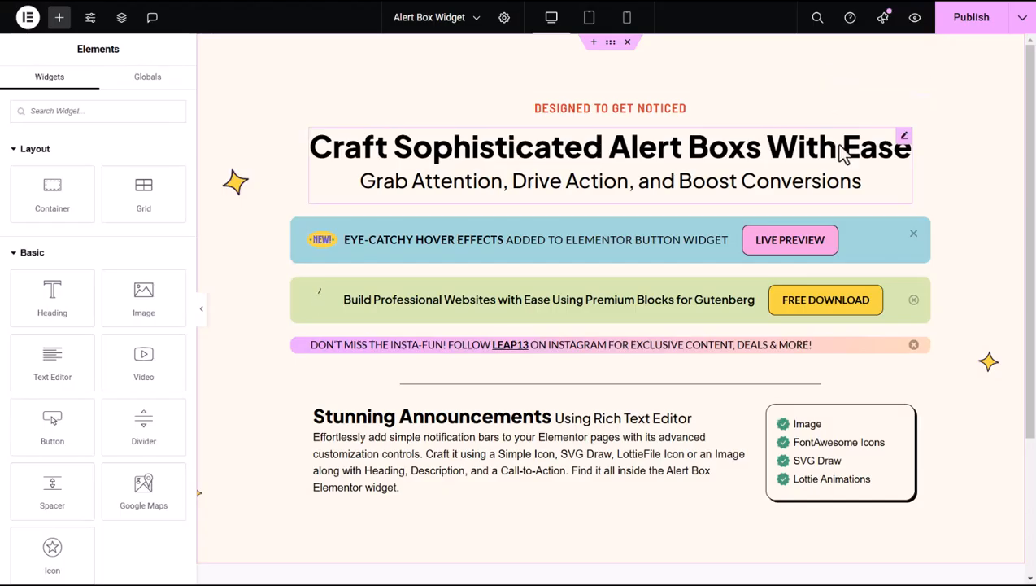
{"action": "left_click", "coordinate": [610, 239]}
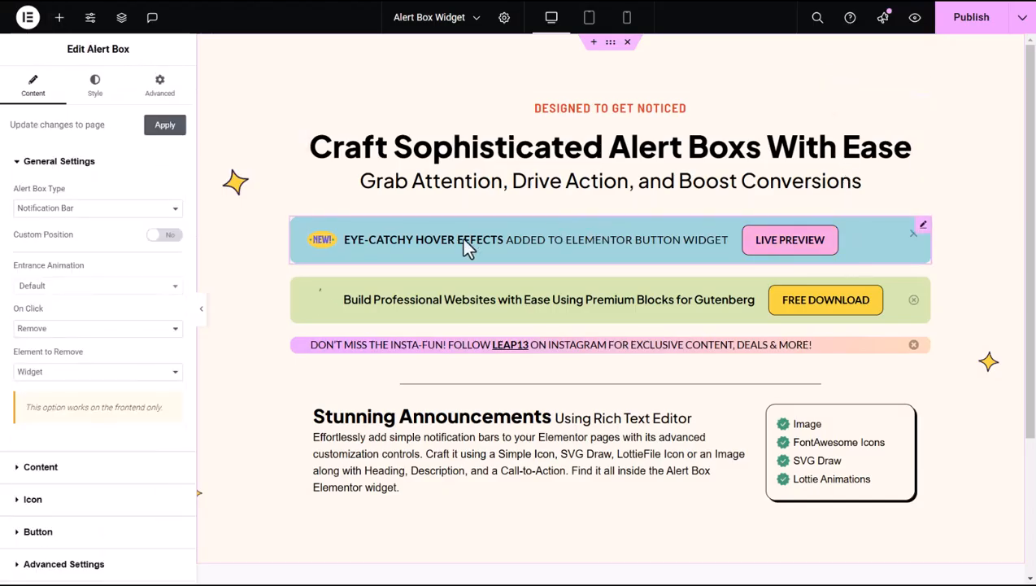
{"action": "left_click", "coordinate": [162, 235]}
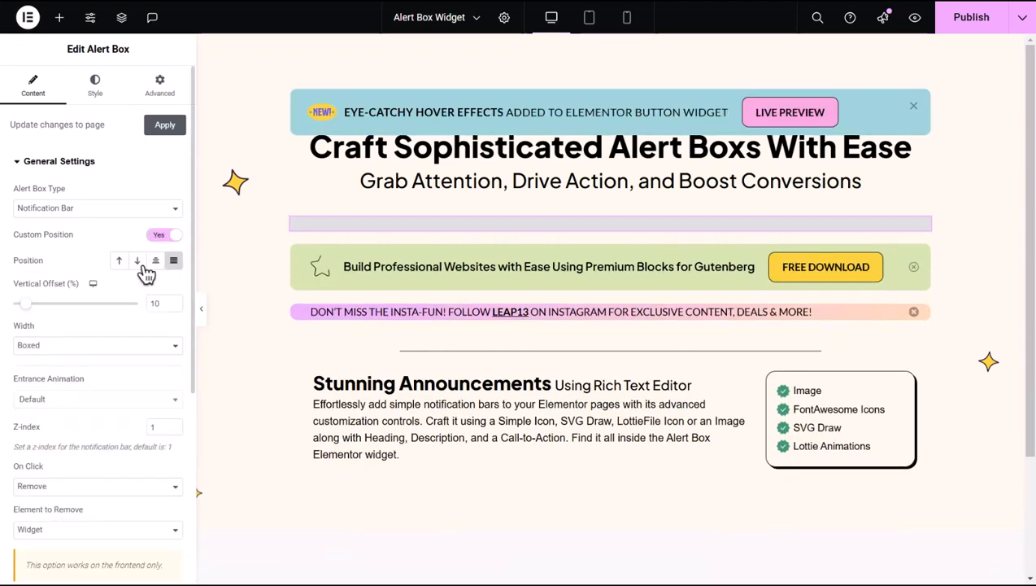